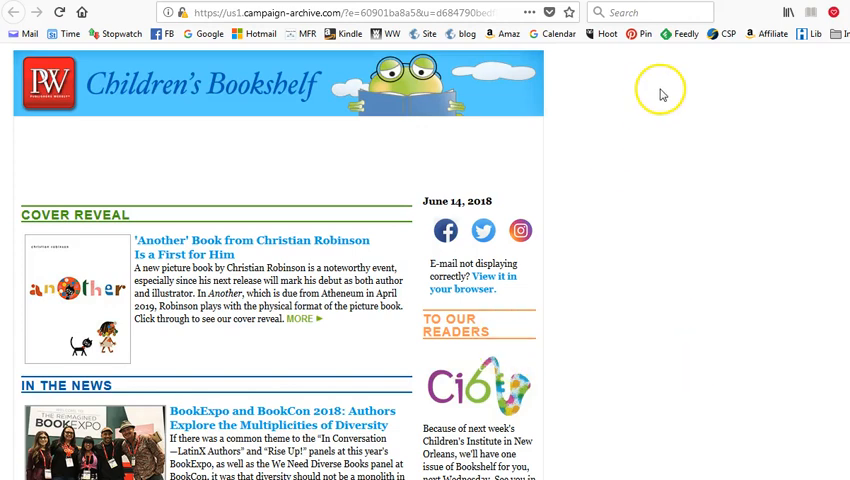
pyautogui.moveTo(664, 92)
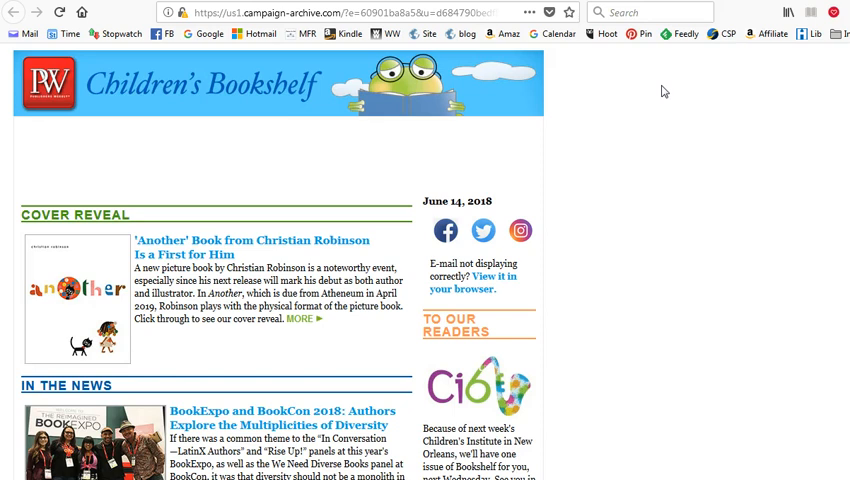
pyautogui.moveTo(508, 304)
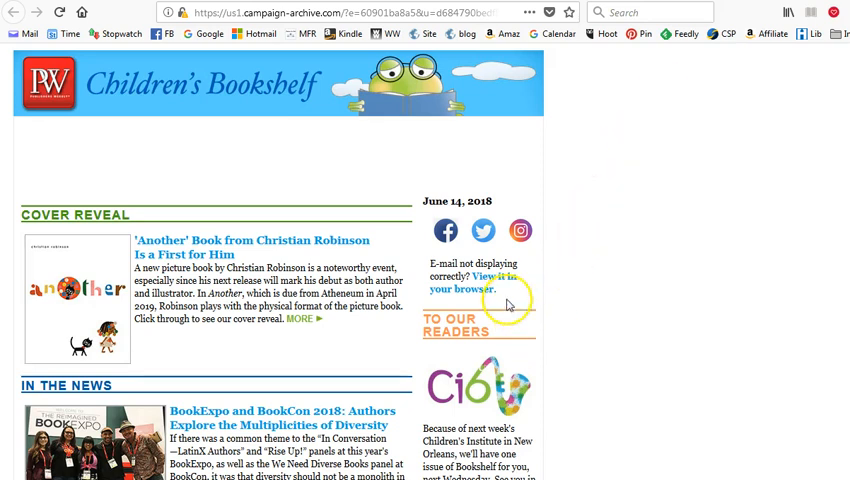
pyautogui.moveTo(548, 312)
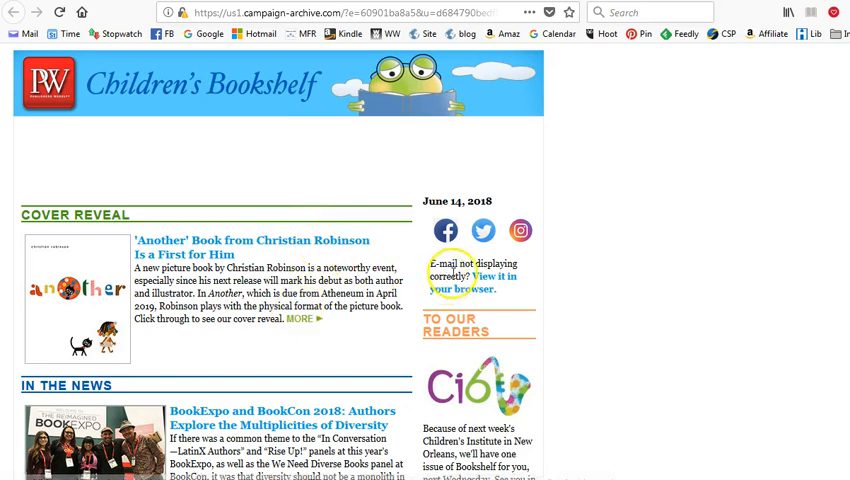
pyautogui.moveTo(484, 236)
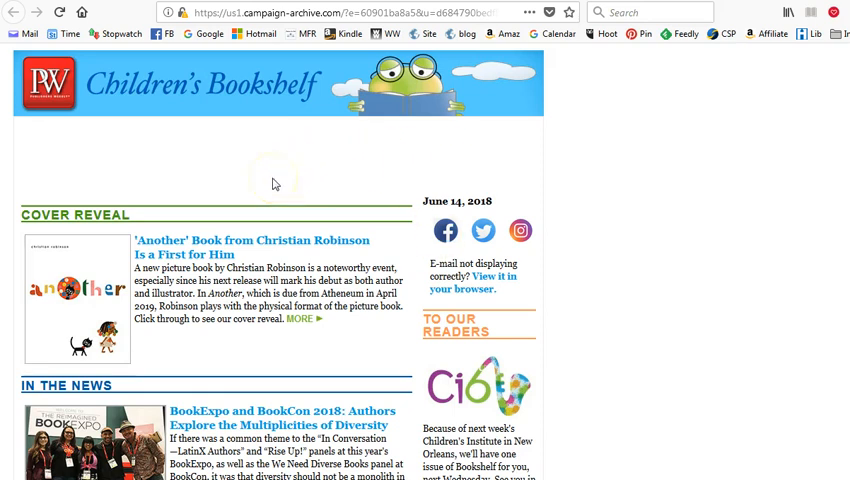
# Scroll the PW Children's Bookshelf newsletter down to the People section and read the editor moves
pyautogui.scroll(-3)
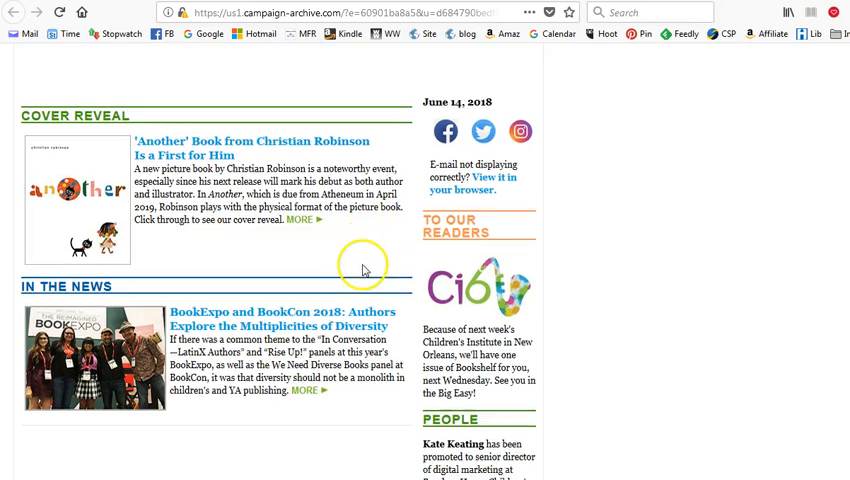
pyautogui.scroll(-3)
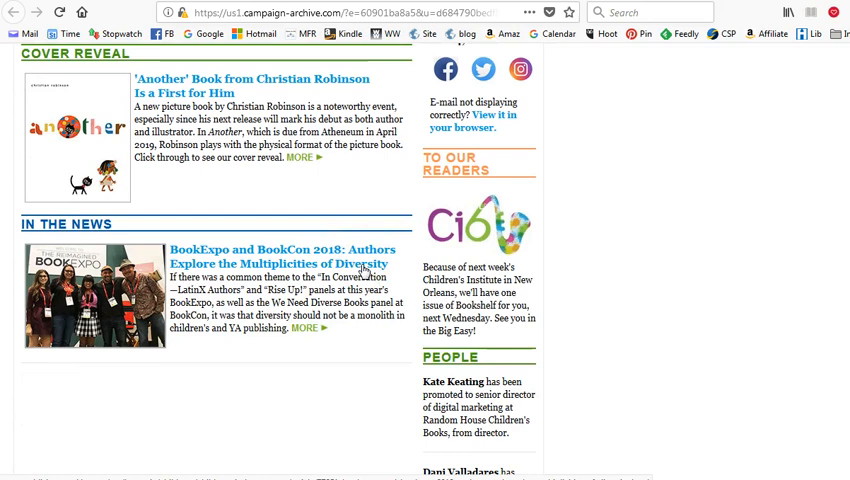
pyautogui.scroll(3)
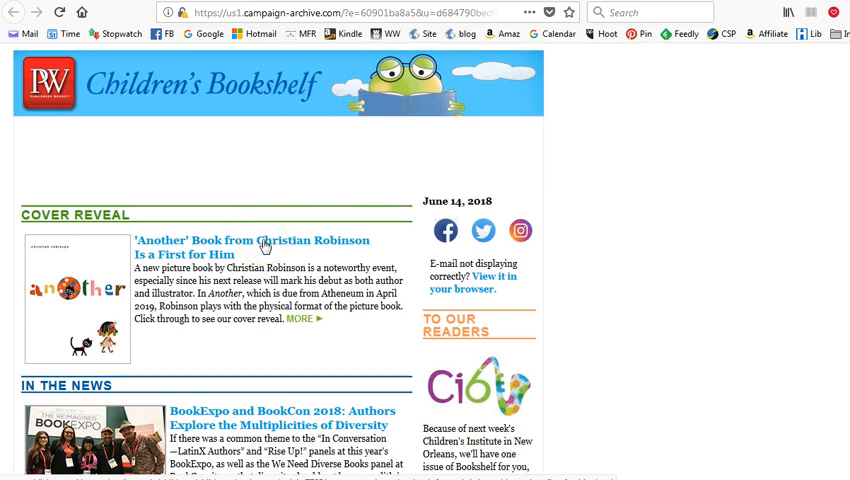
pyautogui.scroll(-3)
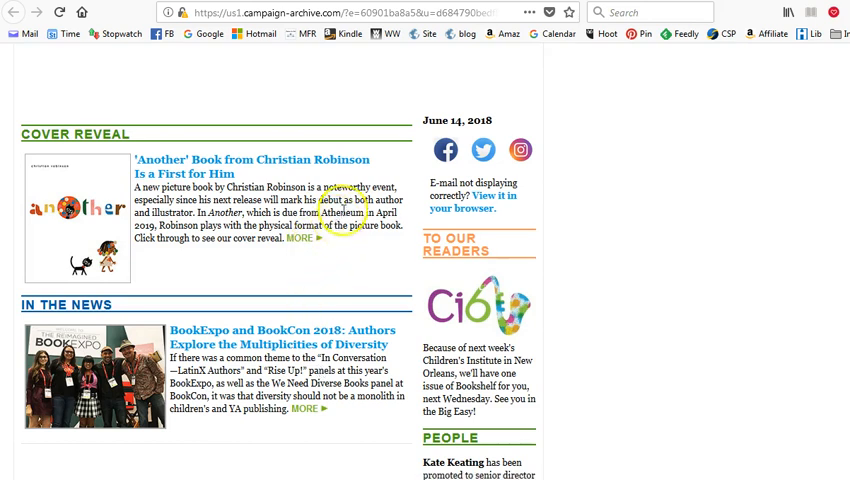
pyautogui.moveTo(356, 162)
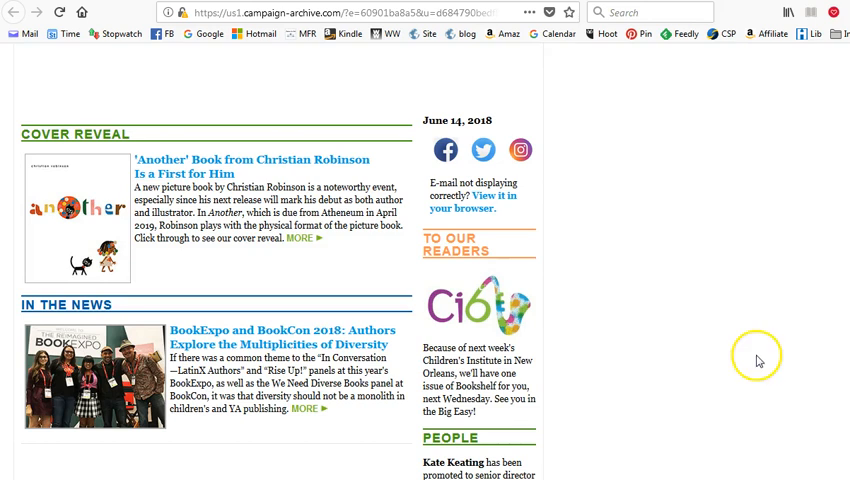
pyautogui.moveTo(756, 362)
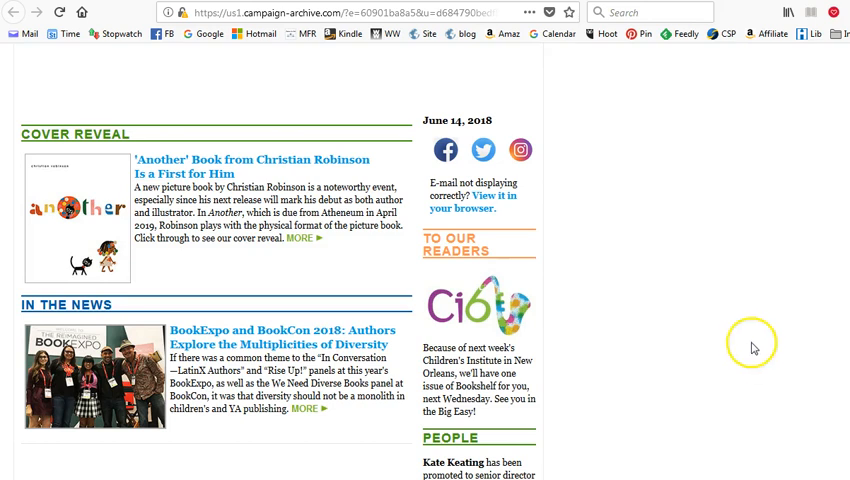
pyautogui.scroll(-3)
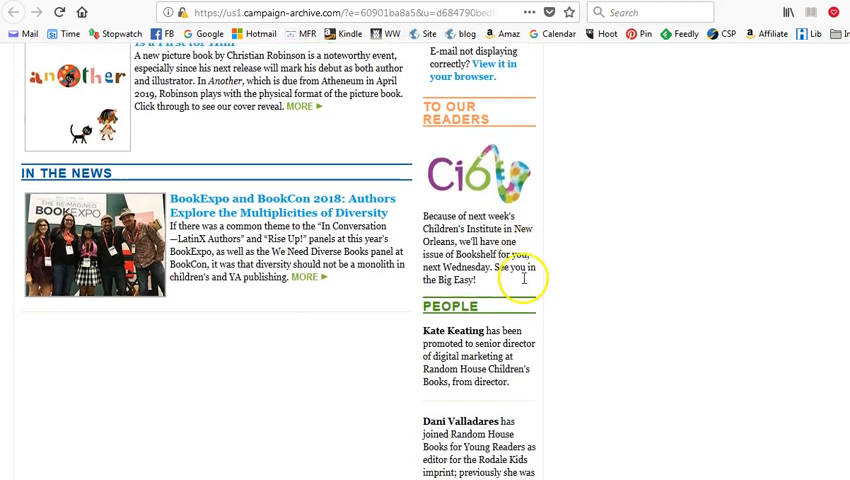
pyautogui.scroll(-3)
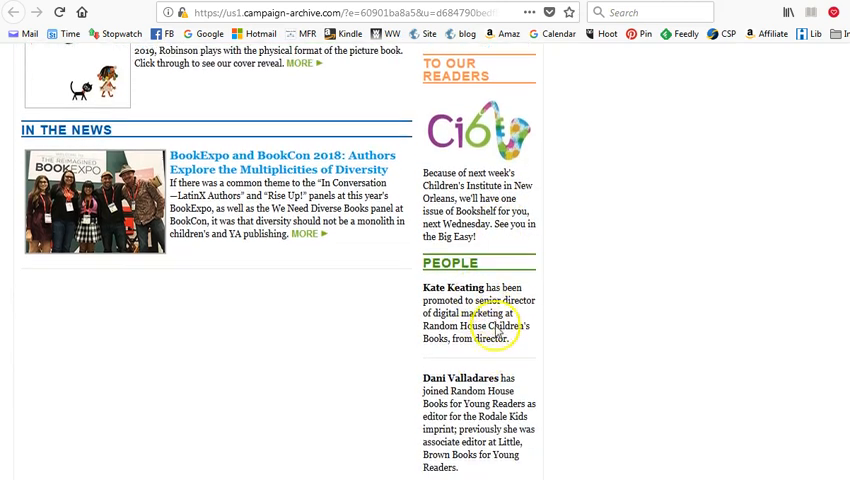
pyautogui.scroll(-3)
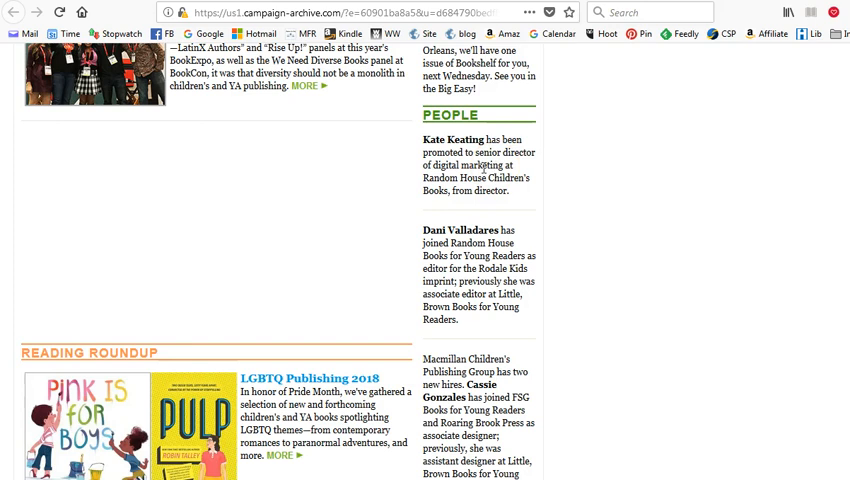
pyautogui.moveTo(558, 196)
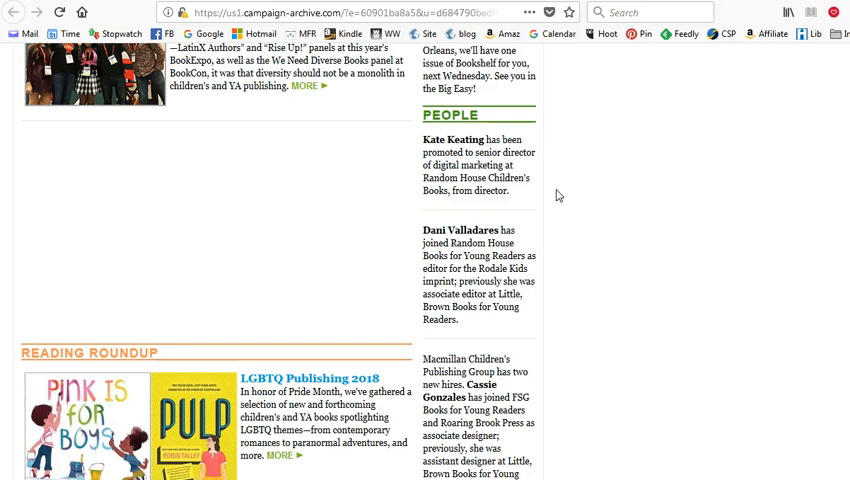
pyautogui.moveTo(552, 196)
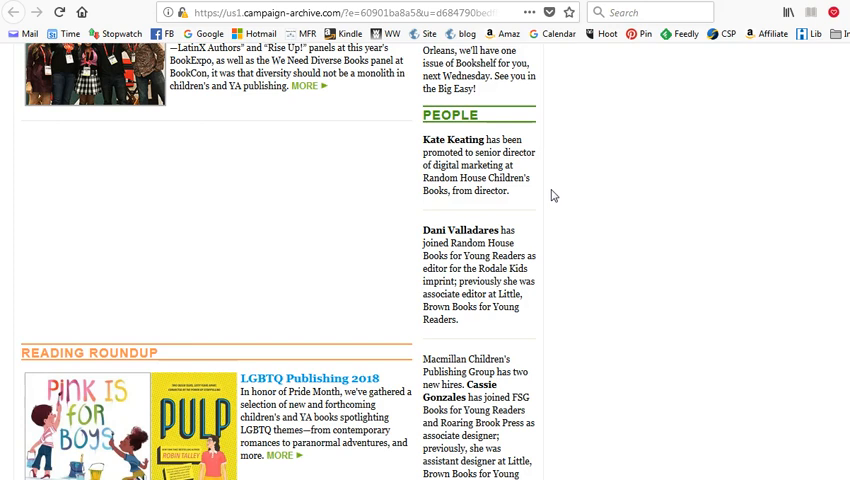
pyautogui.scroll(-3)
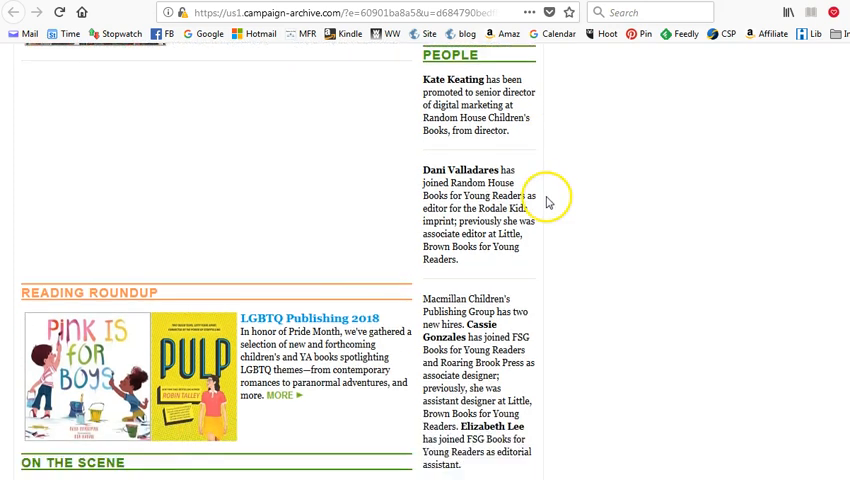
pyautogui.scroll(-3)
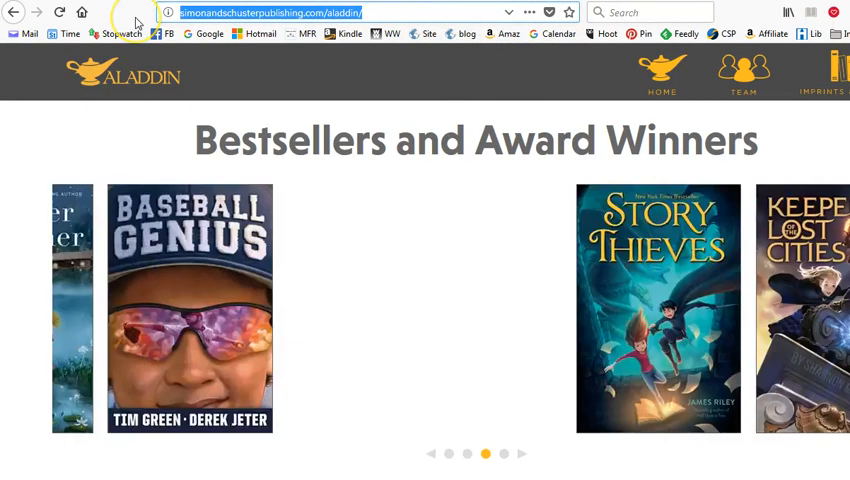
# Search Google from the address bar for 'rodale kids'
pyautogui.write('rodale')
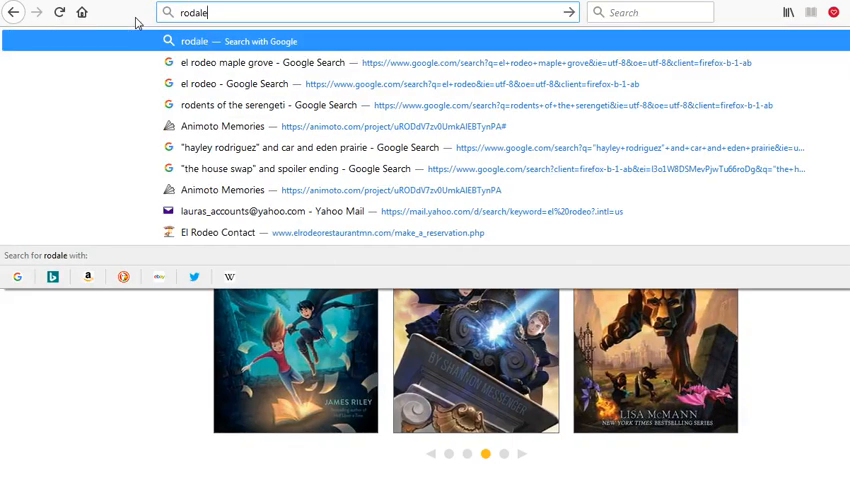
pyautogui.write('pre')
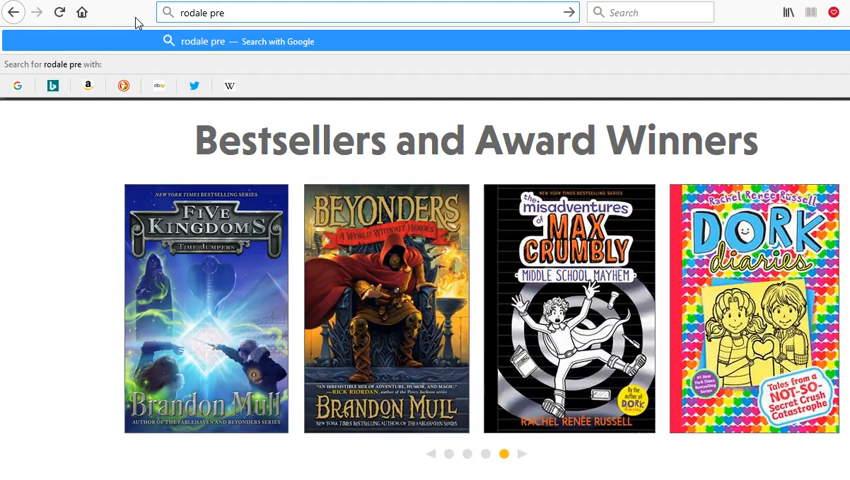
pyautogui.press('Backspace')
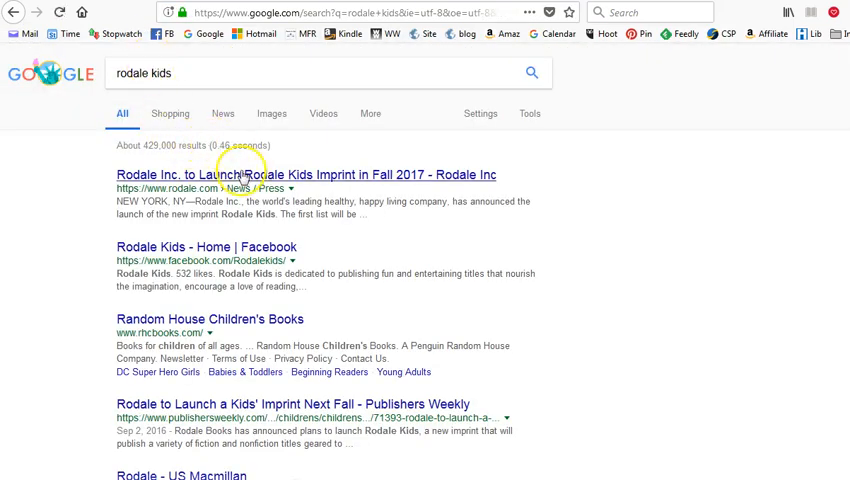
pyautogui.moveTo(336, 184)
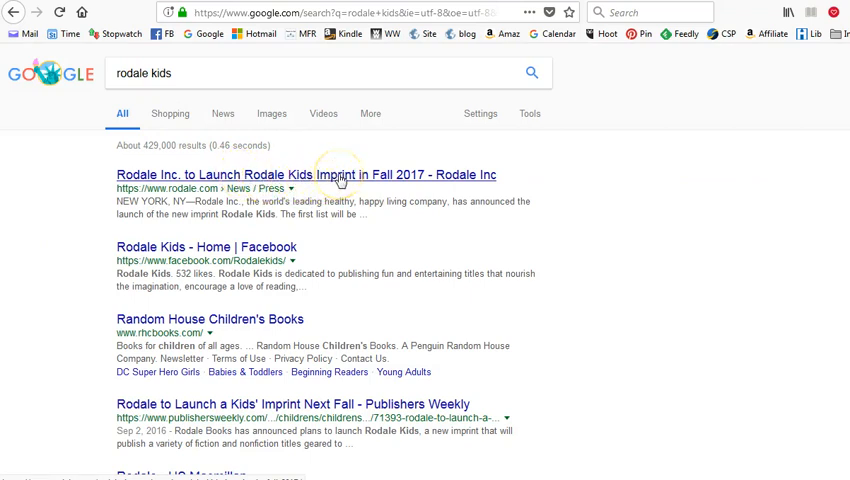
# Read the 'Rodale Inc. to Launch Rodale Kids Imprint in Fall 2017' press release
pyautogui.click(304, 174)
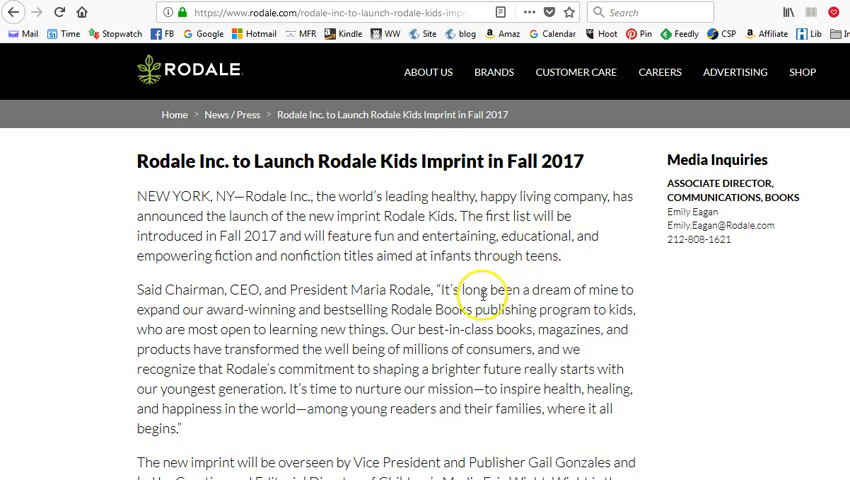
pyautogui.scroll(-3)
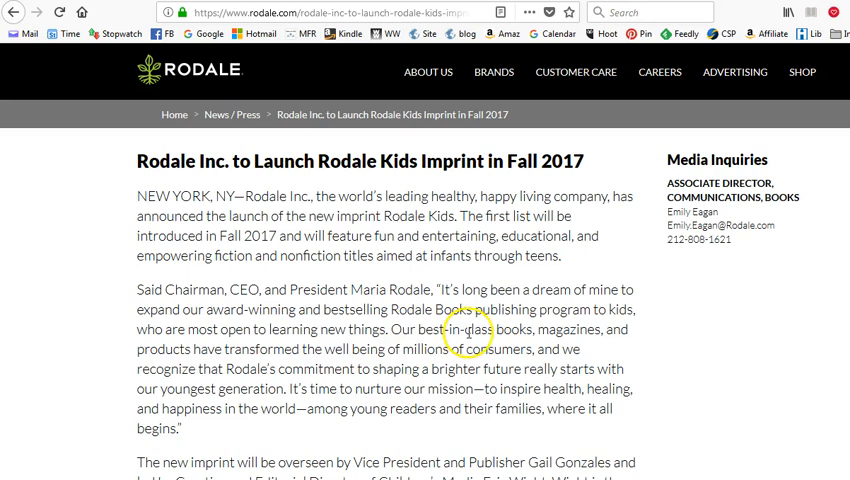
pyautogui.scroll(-3)
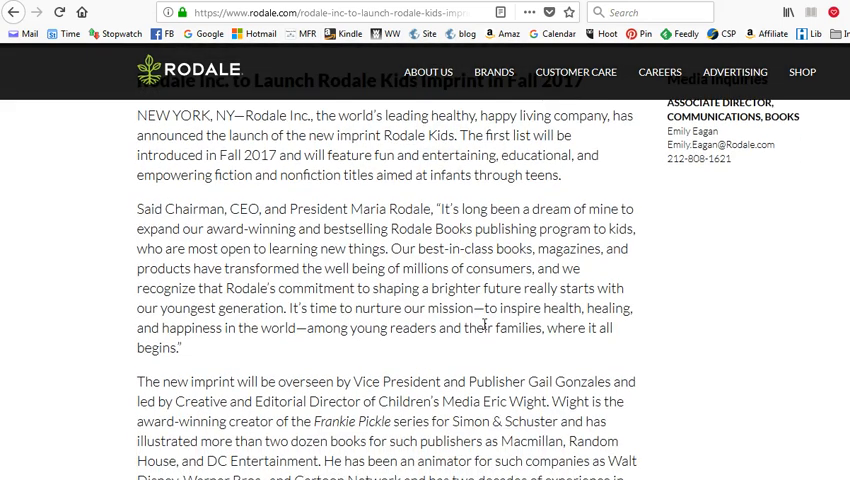
pyautogui.scroll(-3)
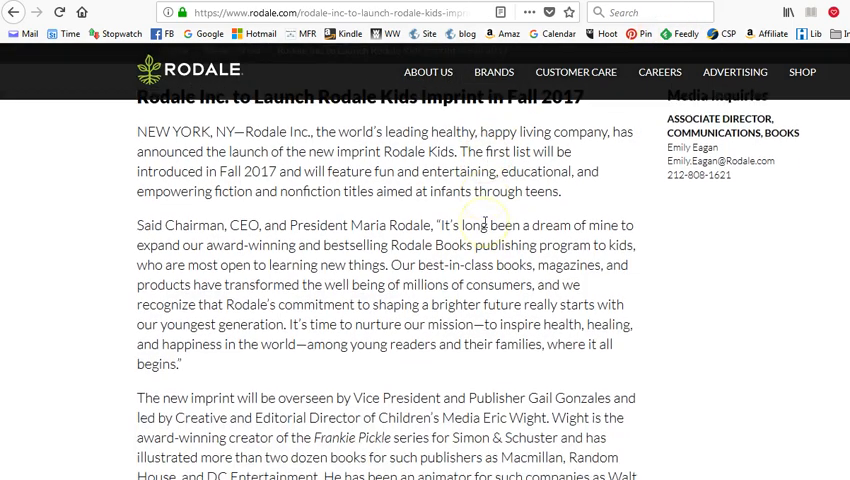
pyautogui.scroll(-3)
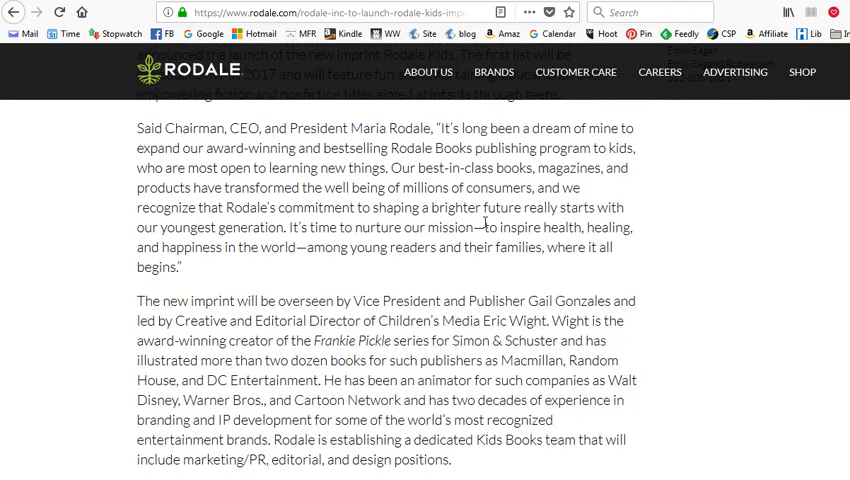
pyautogui.scroll(-3)
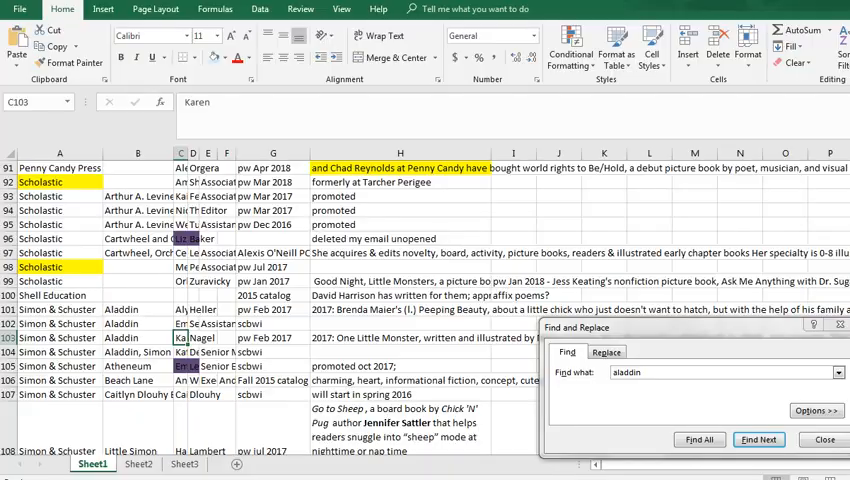
pyautogui.moveTo(596, 390)
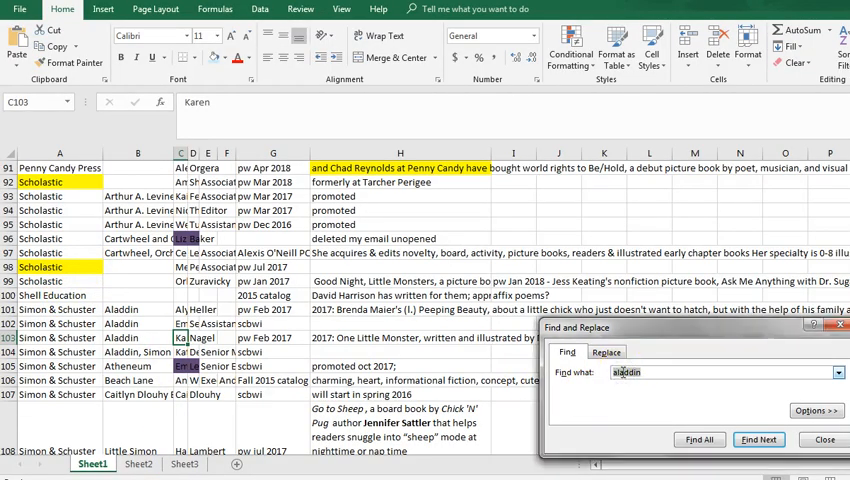
# Find the cells mentioning 'rodale', landing on the Rodale/Random House row
pyautogui.click(720, 372)
pyautogui.write('rodale')
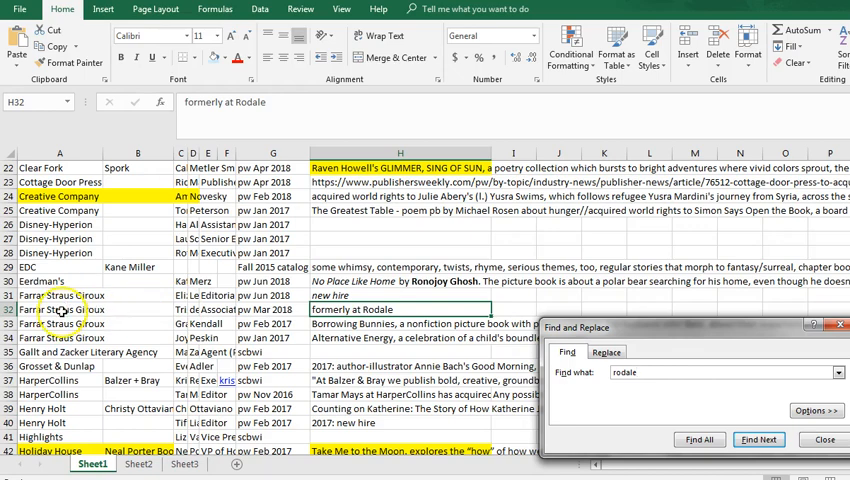
pyautogui.click(758, 440)
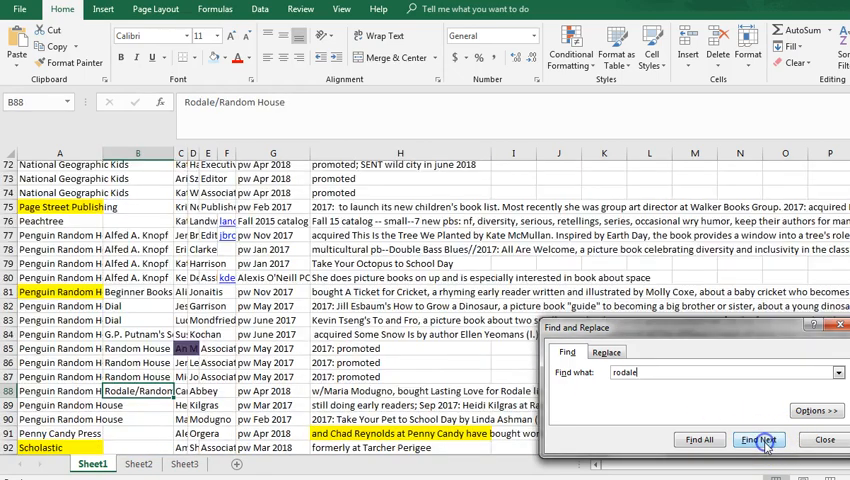
pyautogui.click(760, 440)
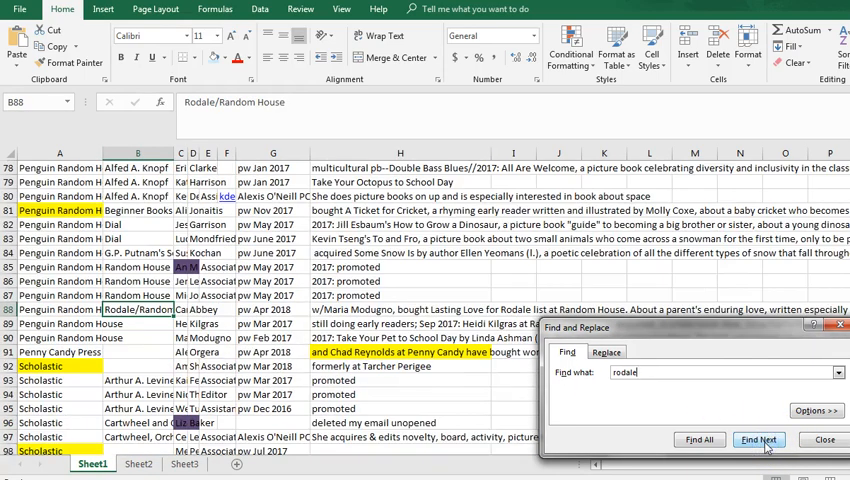
pyautogui.click(758, 440)
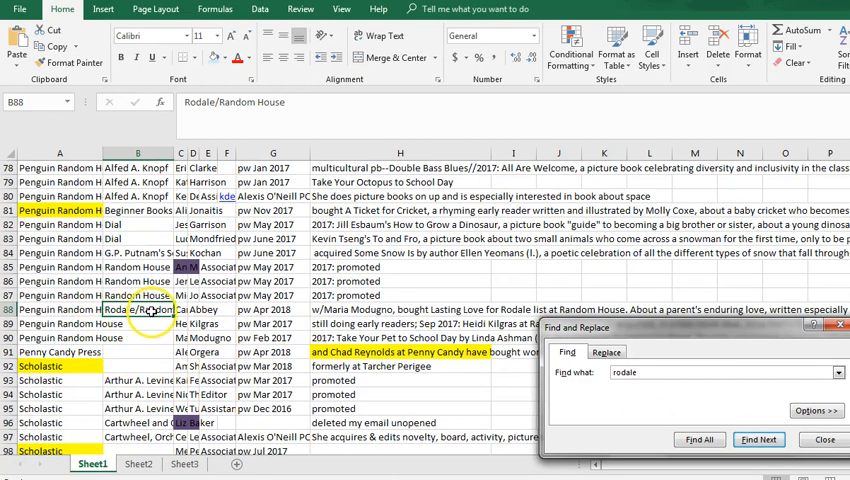
pyautogui.click(180, 308)
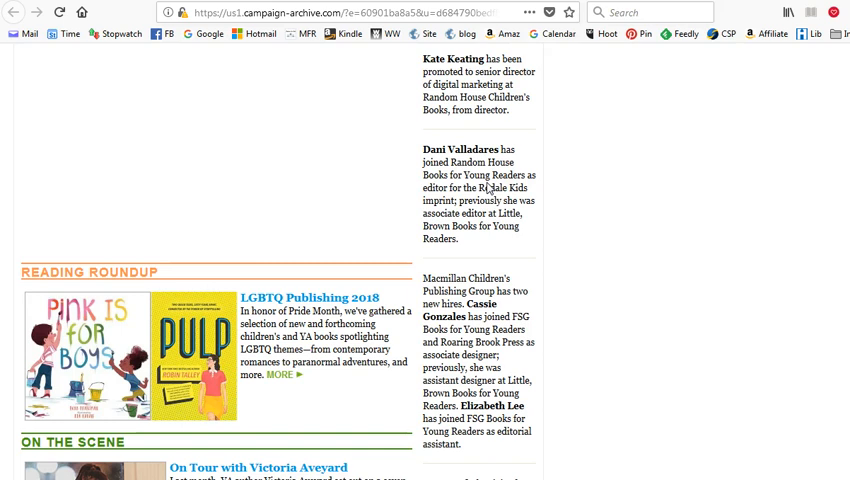
pyautogui.moveTo(484, 232)
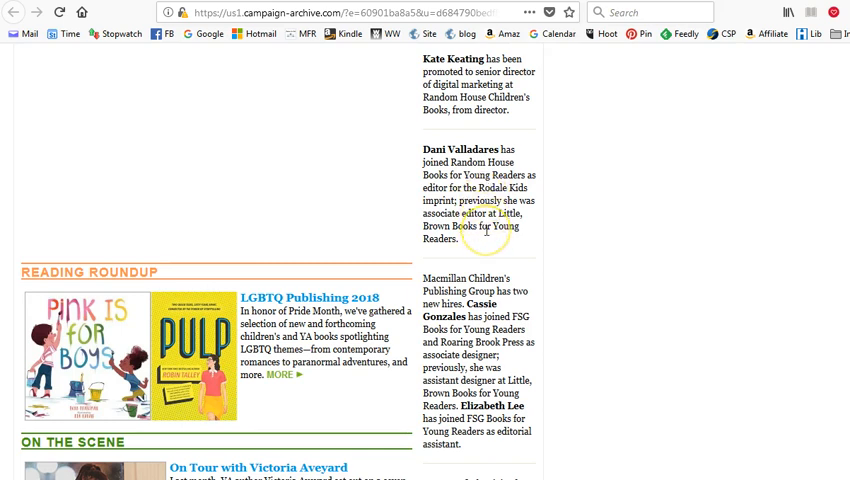
pyautogui.moveTo(460, 144)
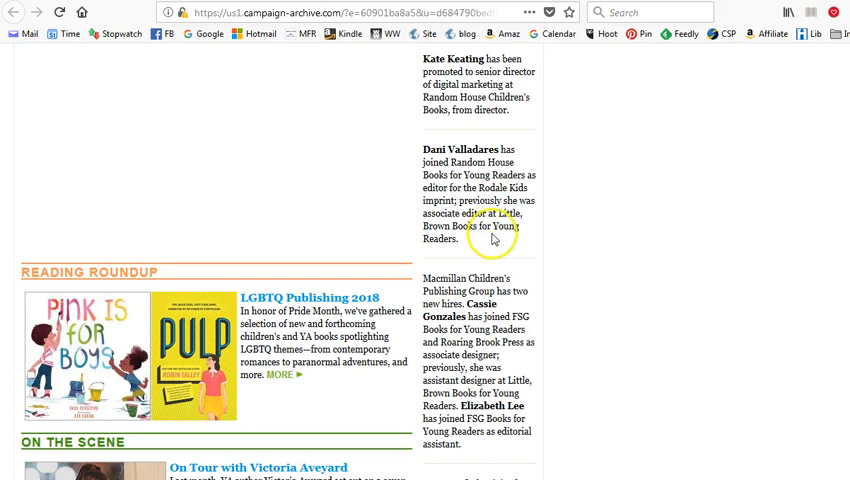
# Scroll the People column past the Rodale Kids note to the FSG and Holiday House hires
pyautogui.scroll(-3)
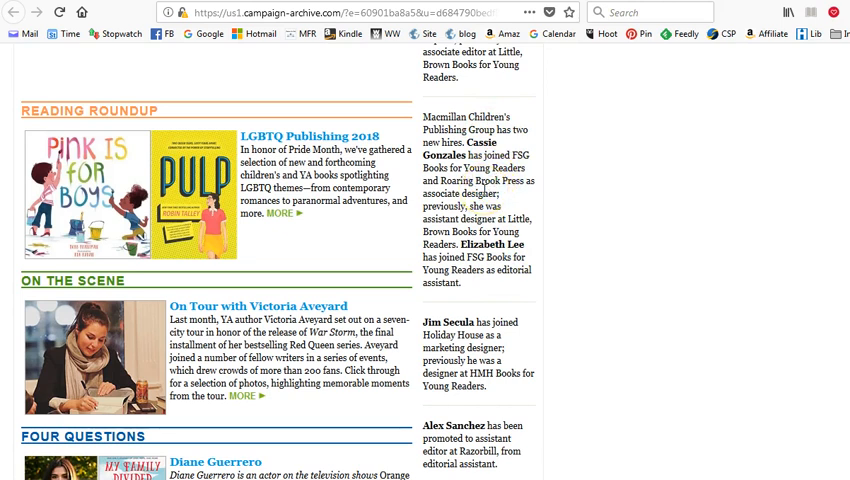
pyautogui.scroll(-3)
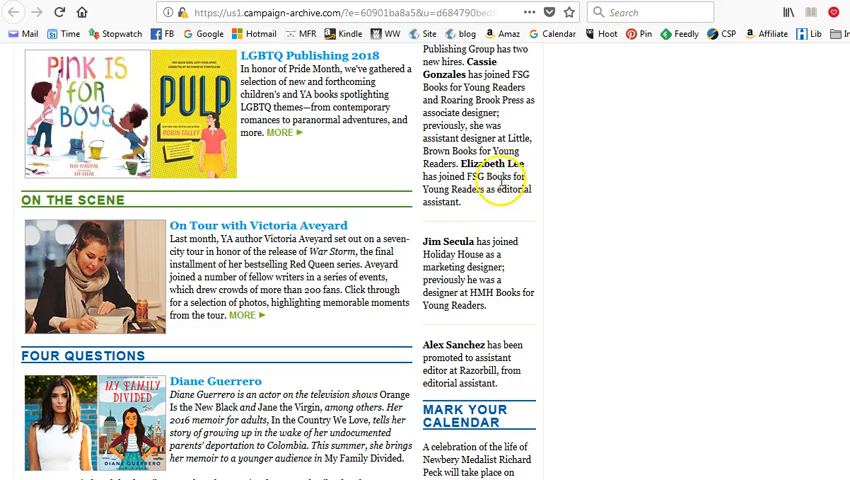
pyautogui.moveTo(238, 476)
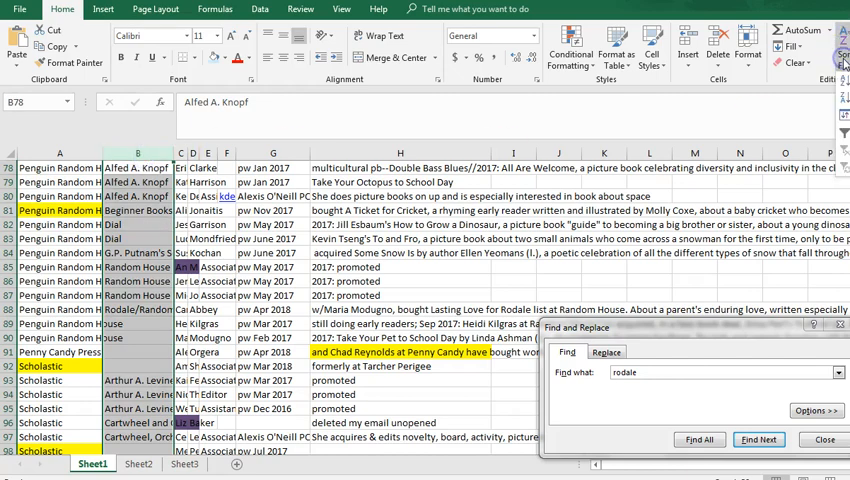
# Scroll to the Farrar Straus Giroux rows and check the editor's first and last name in row 31
pyautogui.click(822, 40)
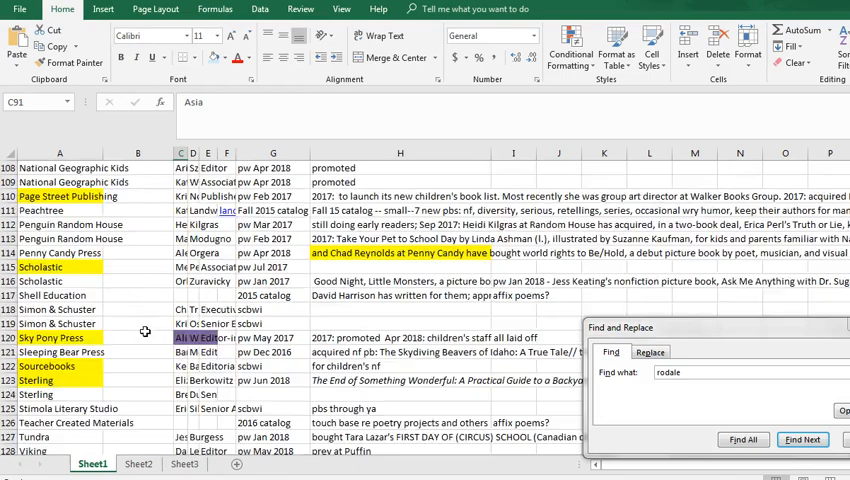
pyautogui.click(802, 440)
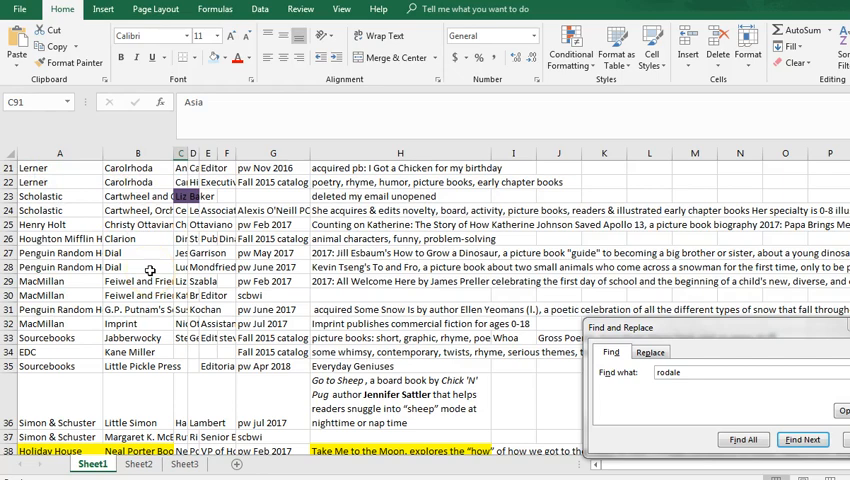
pyautogui.scroll(3)
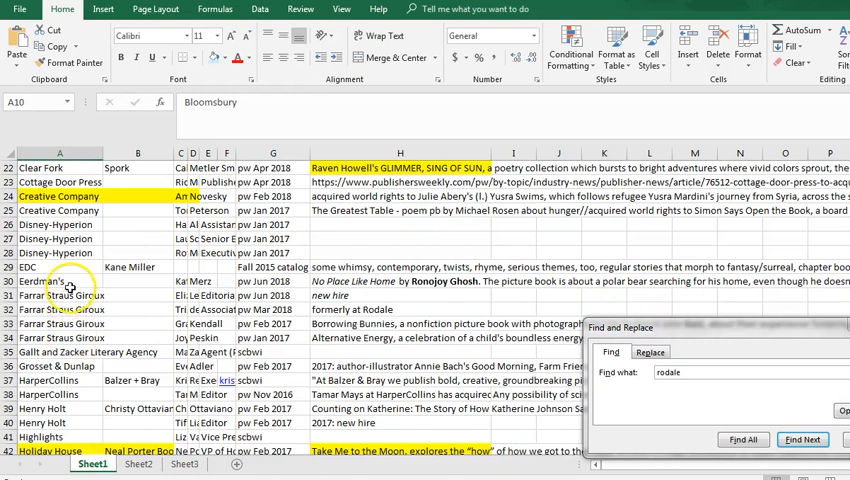
pyautogui.moveTo(114, 322)
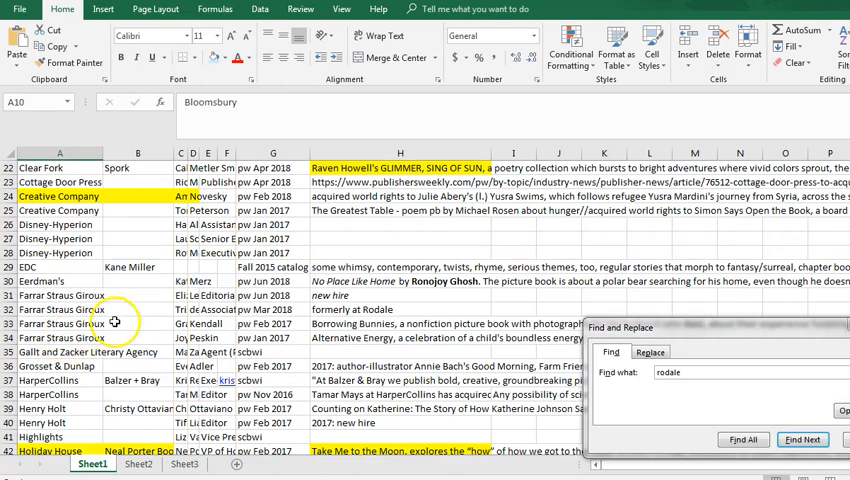
pyautogui.moveTo(180, 296)
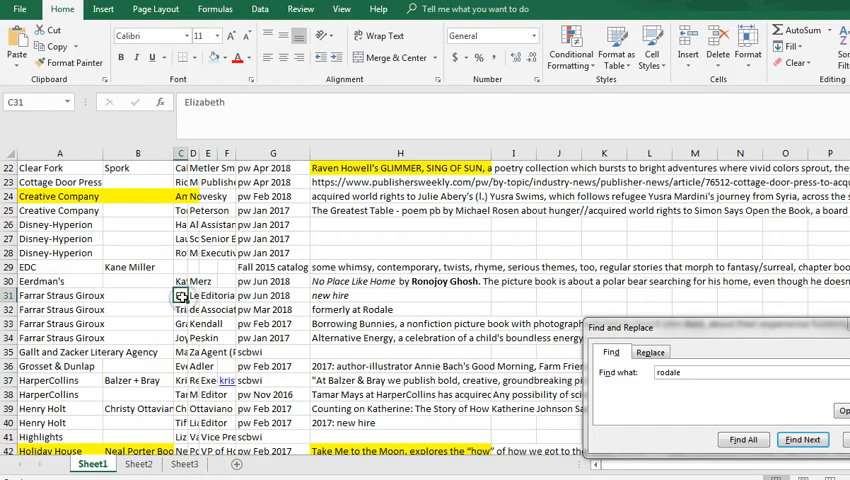
pyautogui.click(190, 296)
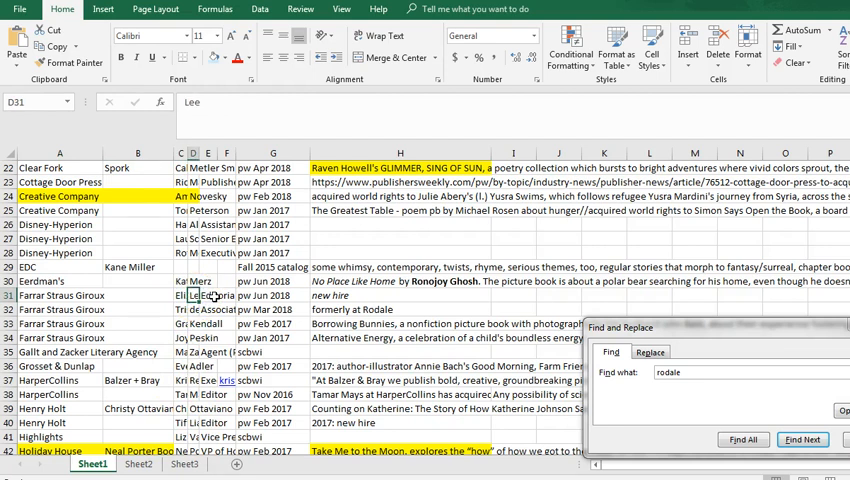
pyautogui.click(208, 296)
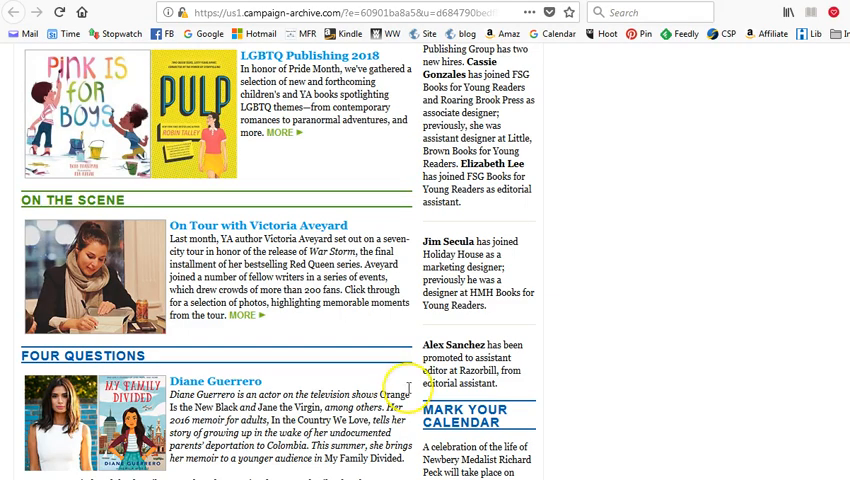
pyautogui.moveTo(490, 252)
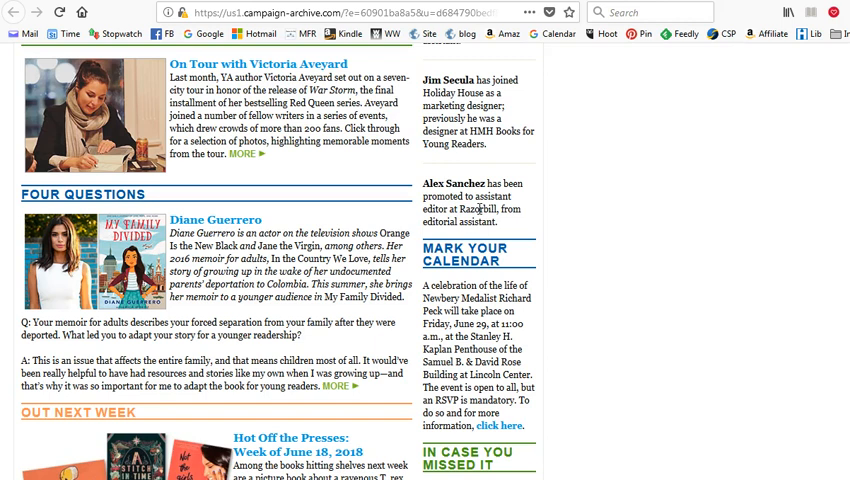
pyautogui.moveTo(620, 104)
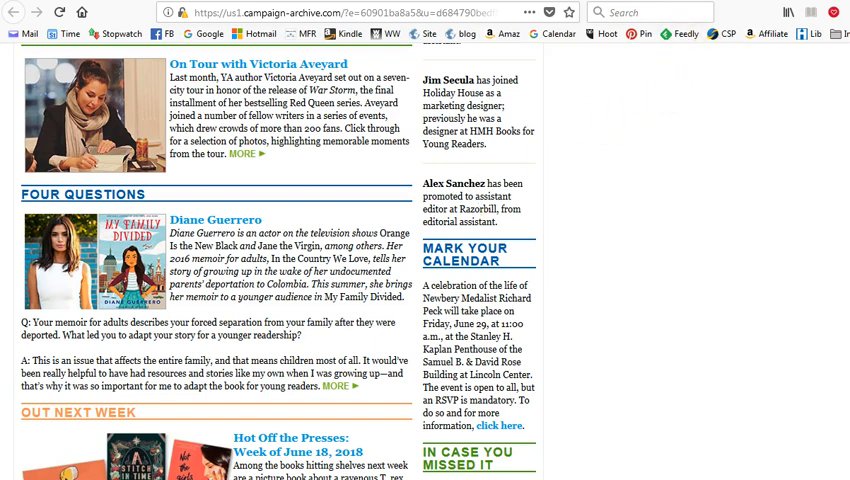
pyautogui.moveTo(800, 8)
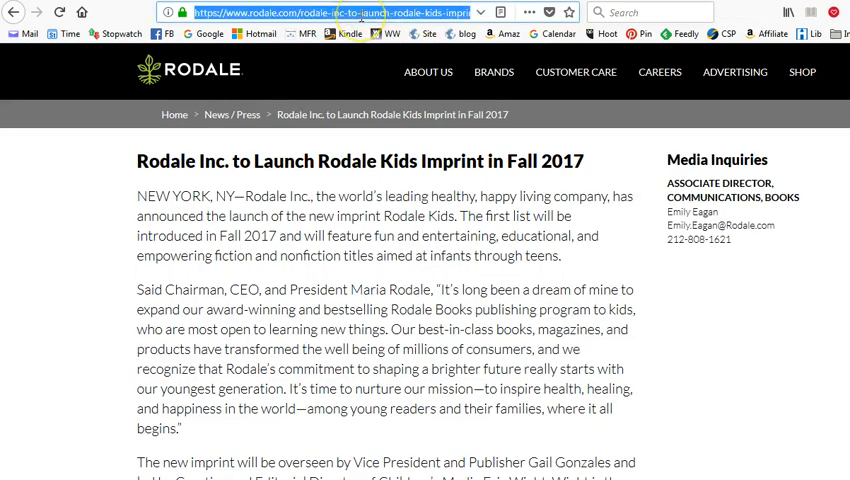
# Search Google for 'razorbill imprint' and read Penguin's Razorbill imprint overview
pyautogui.write('razorbill imprint')
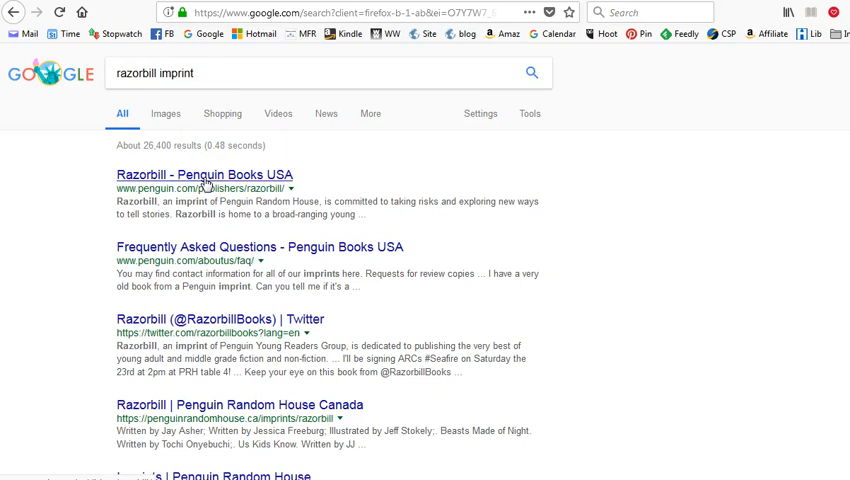
pyautogui.click(204, 176)
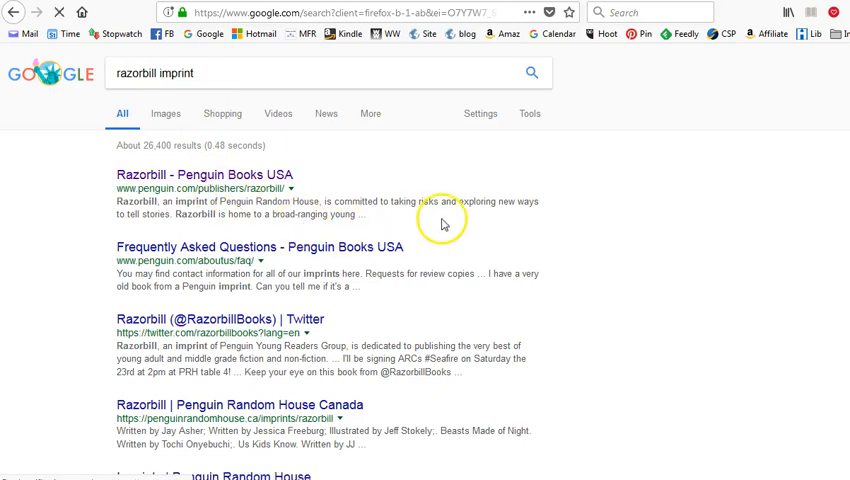
pyautogui.moveTo(570, 184)
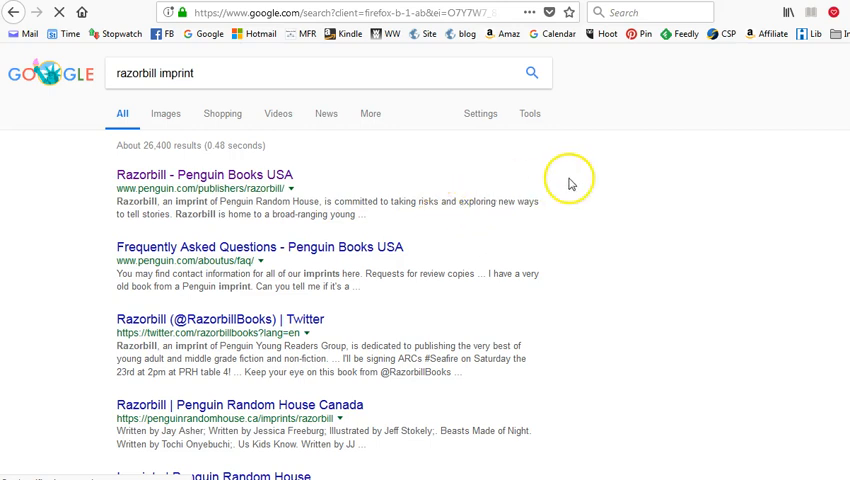
pyautogui.moveTo(568, 178)
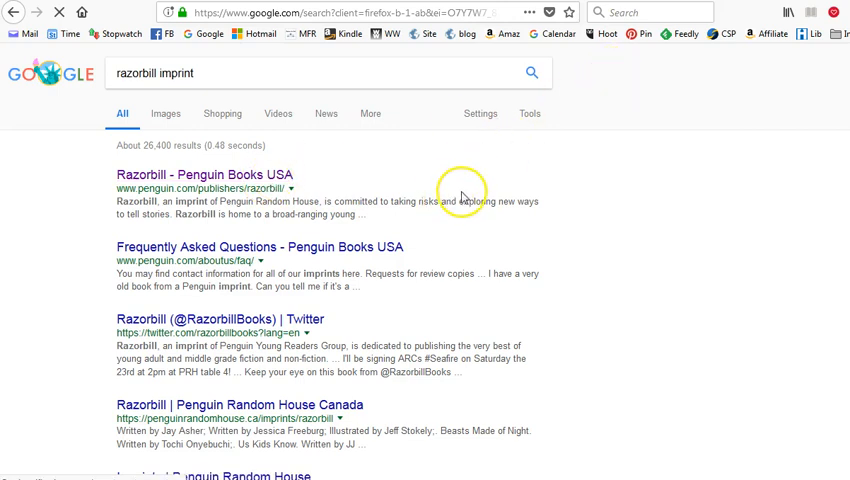
pyautogui.moveTo(392, 222)
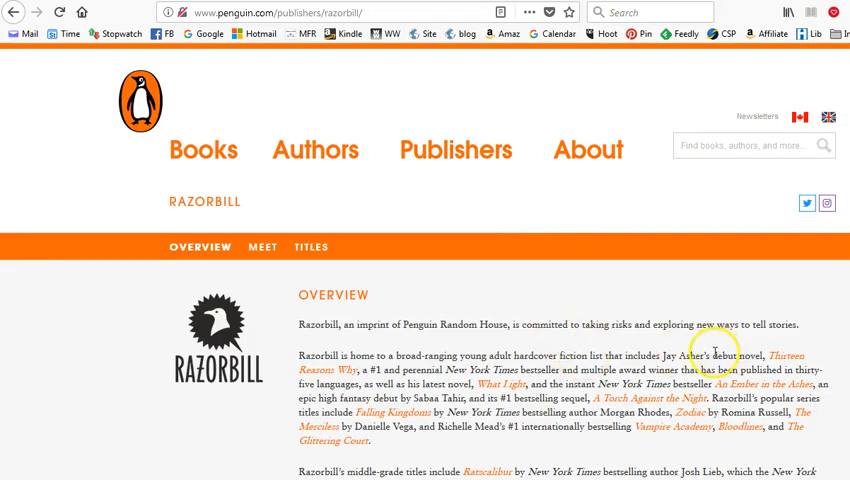
pyautogui.scroll(-3)
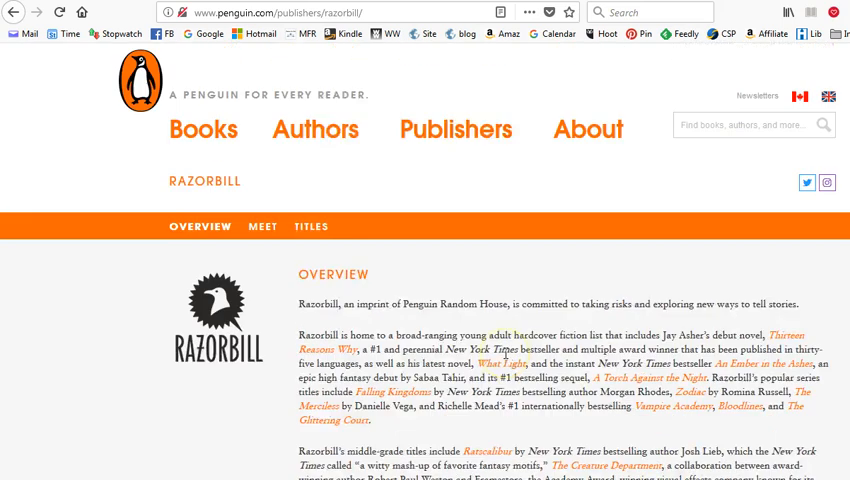
pyautogui.scroll(-3)
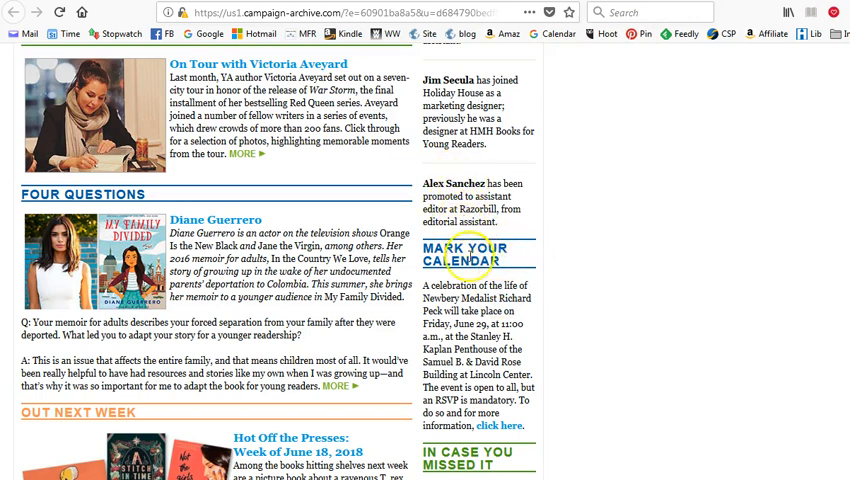
# Scroll the newsletter down to the Rights Report with the Sophie Corrigan and Hidden Homes deals
pyautogui.scroll(-3)
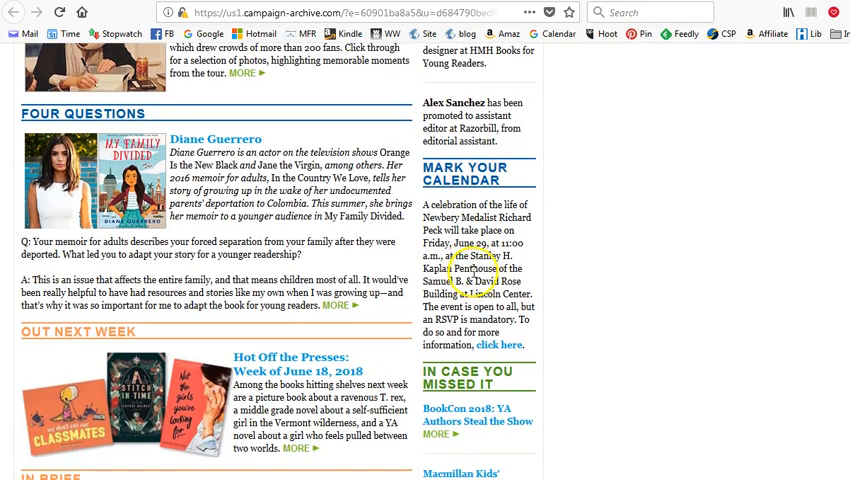
pyautogui.scroll(-3)
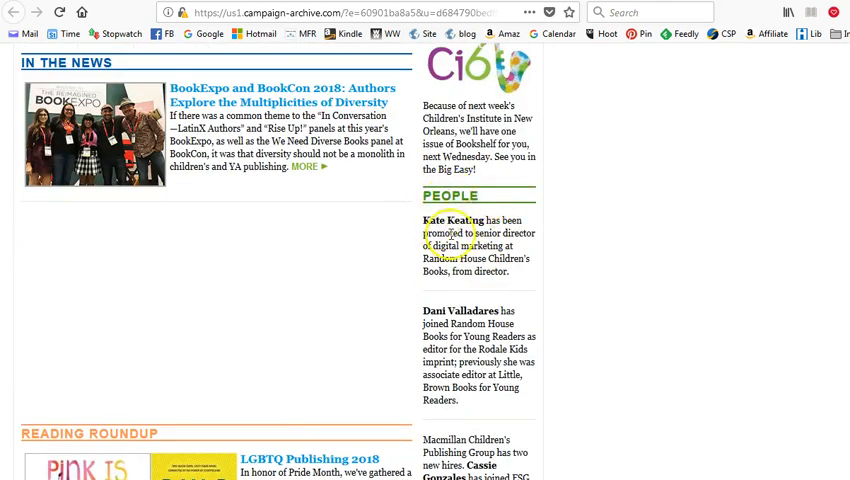
pyautogui.scroll(-3)
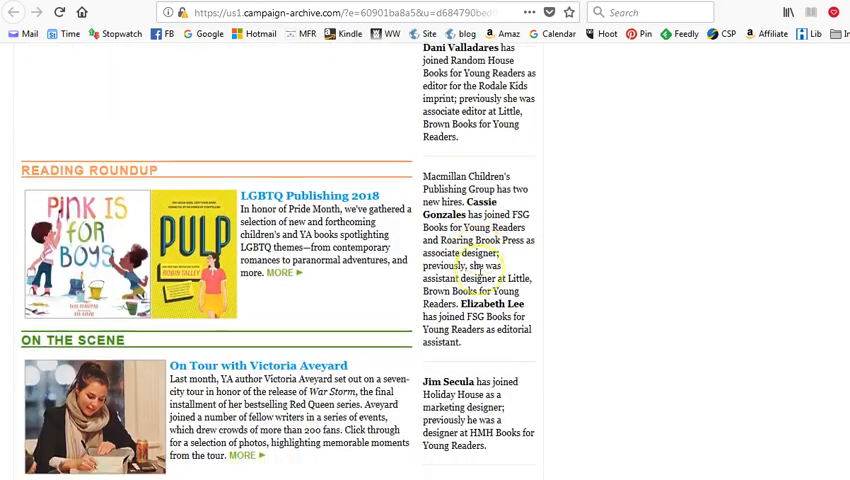
pyautogui.scroll(-3)
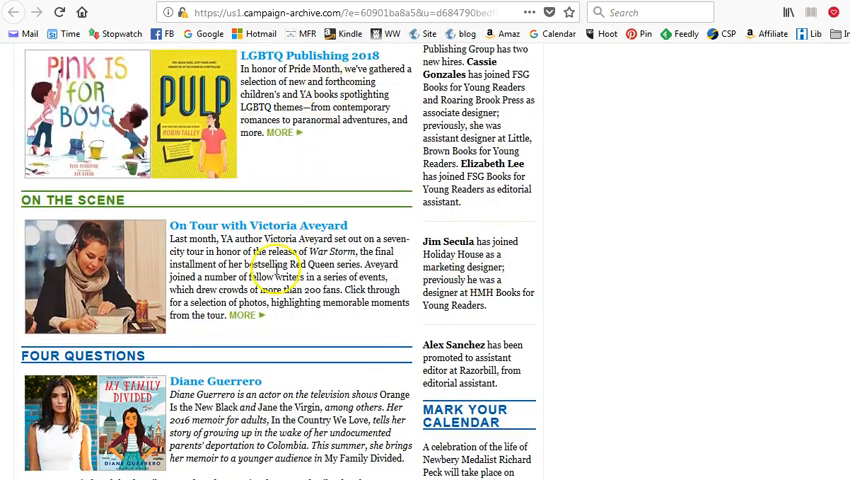
pyautogui.scroll(-3)
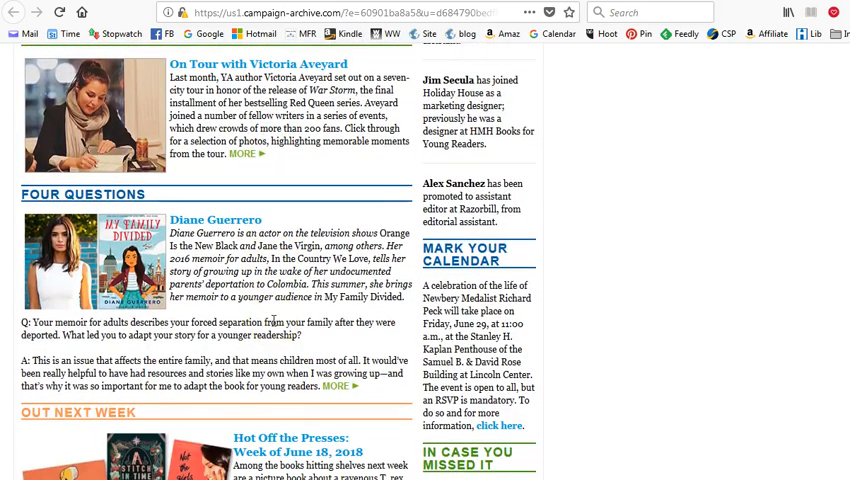
pyautogui.scroll(-3)
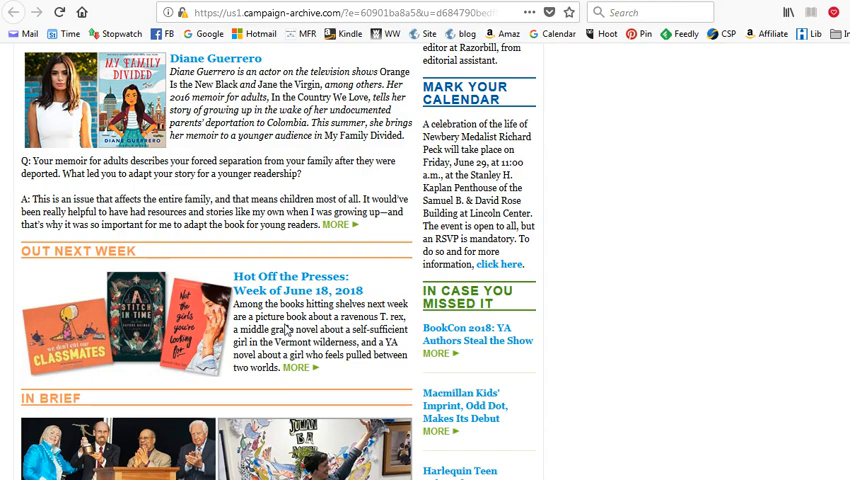
pyautogui.scroll(-3)
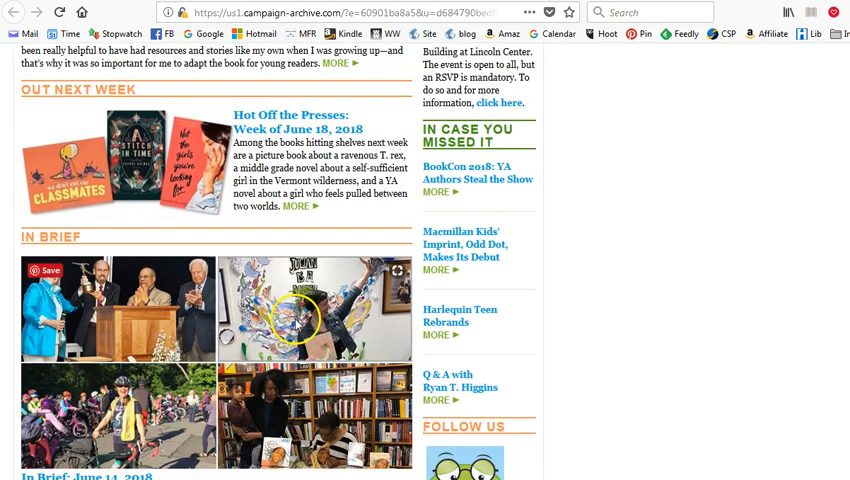
pyautogui.scroll(-3)
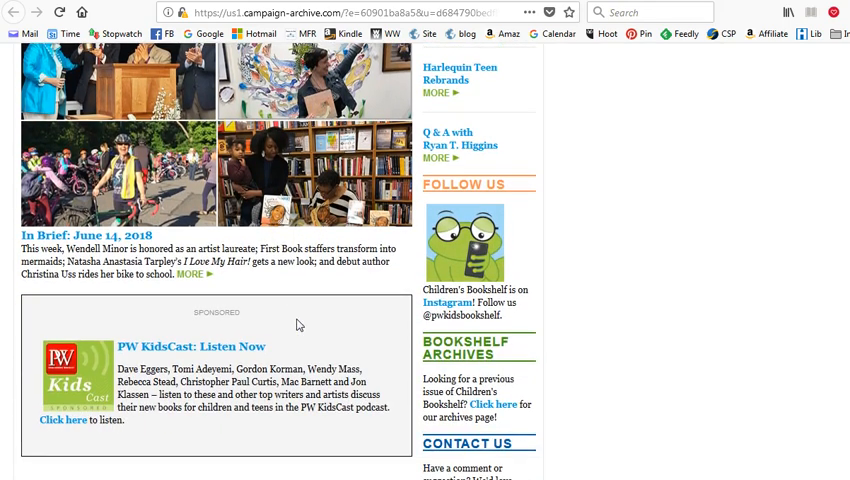
pyautogui.scroll(-3)
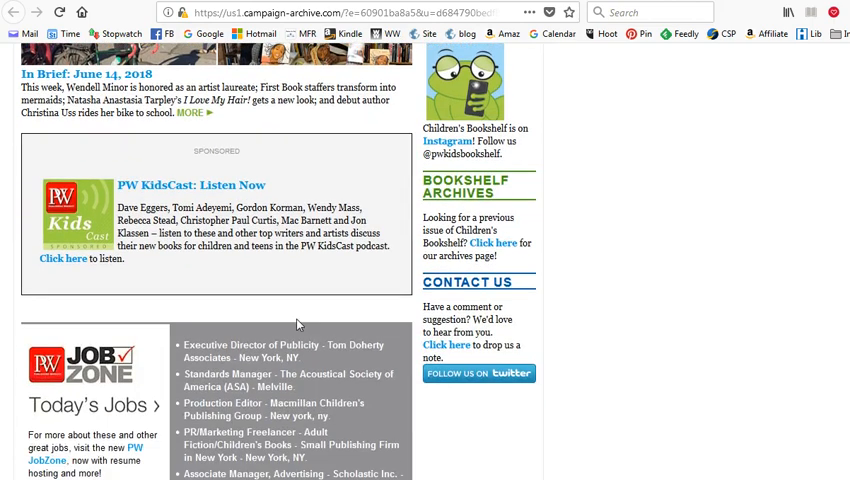
pyautogui.scroll(-3)
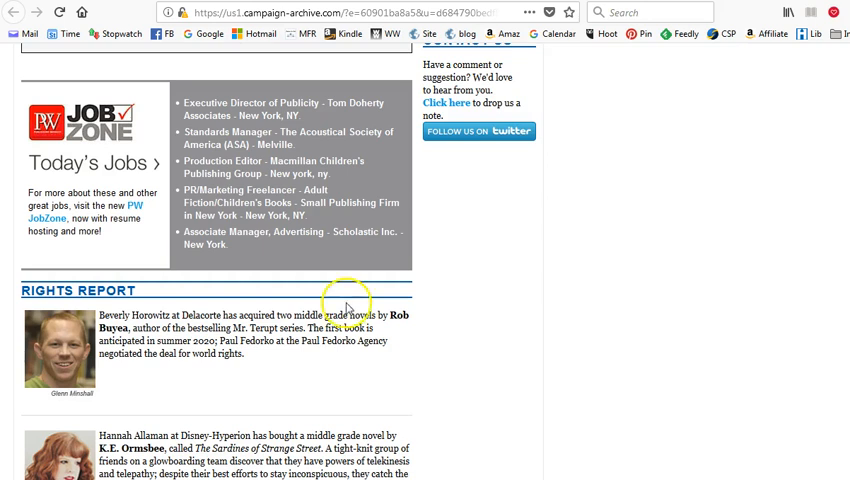
pyautogui.moveTo(340, 364)
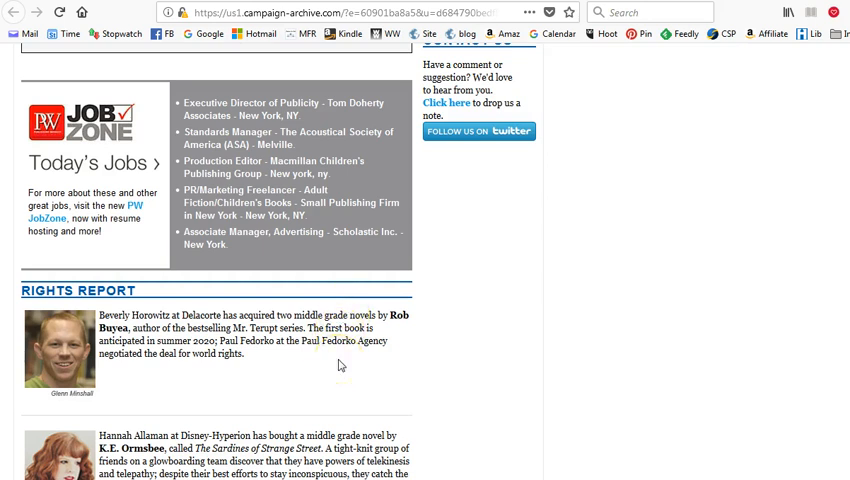
pyautogui.scroll(-3)
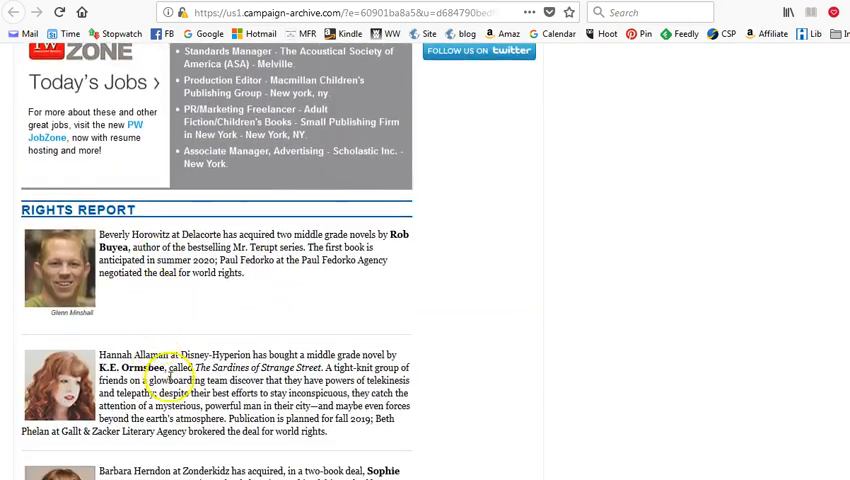
pyautogui.scroll(-3)
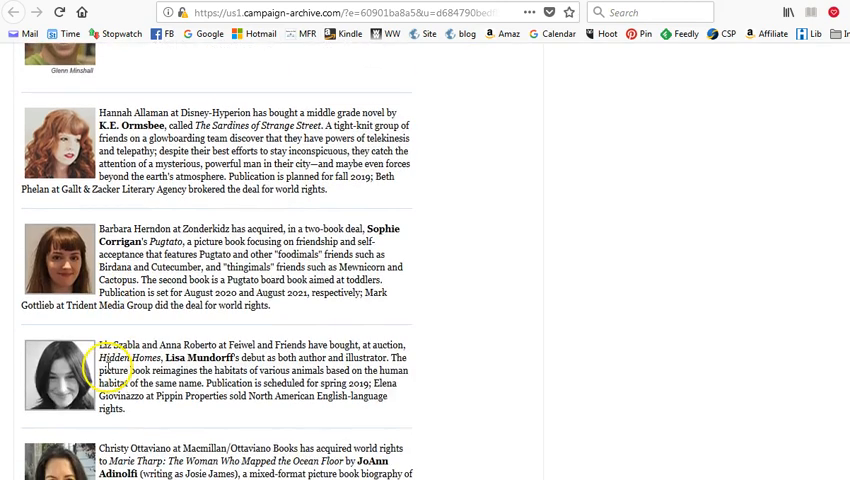
pyautogui.scroll(-3)
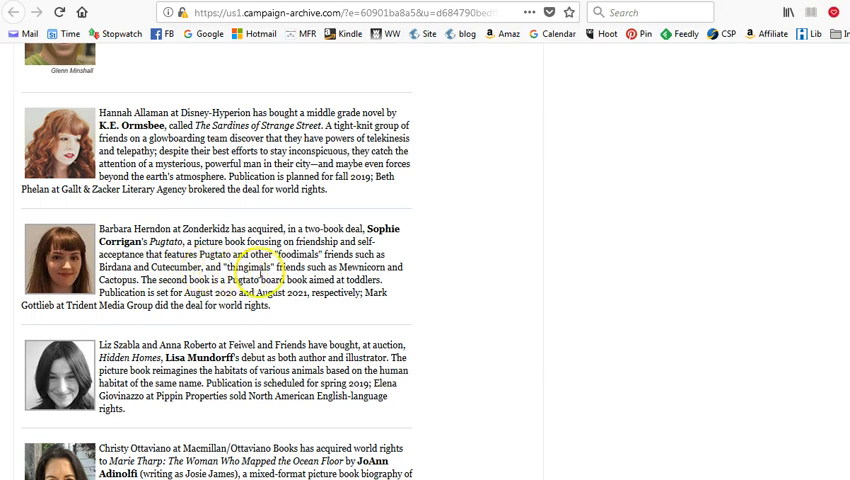
pyautogui.moveTo(336, 276)
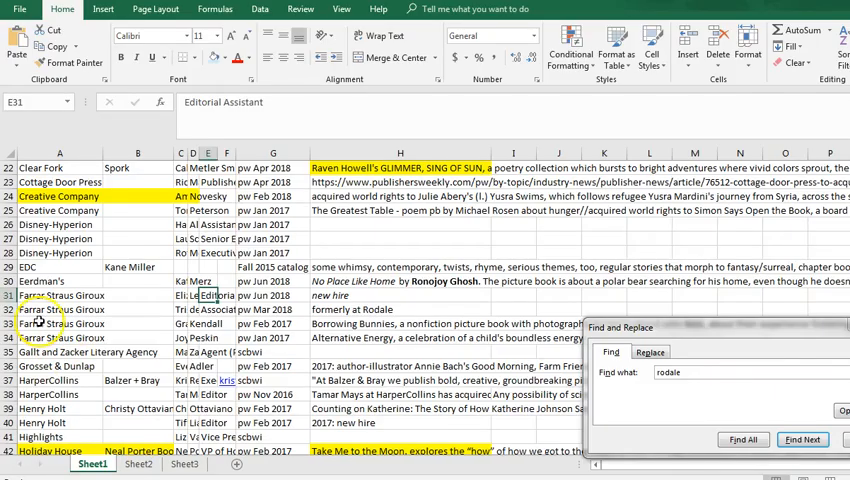
# Confirm Zonderkidz is not found in the sheet and start a new Zonderkidz row in A133
pyautogui.scroll(-3)
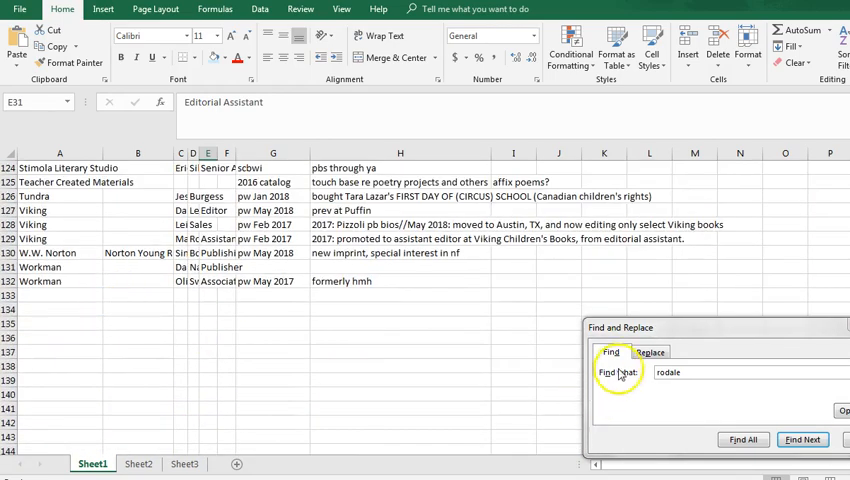
pyautogui.write('zonderki')
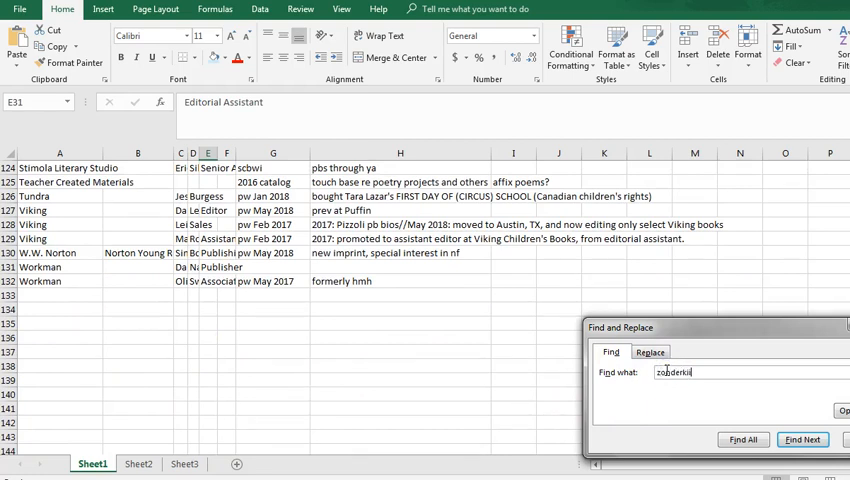
pyautogui.click(802, 440)
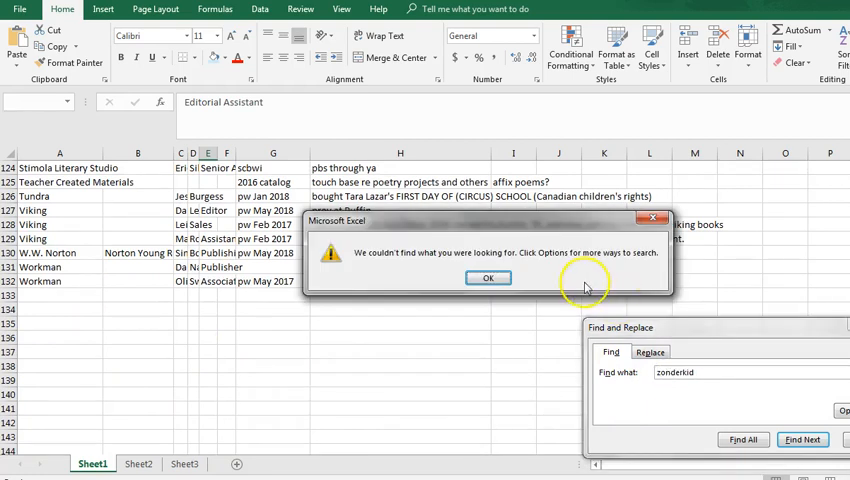
pyautogui.click(488, 276)
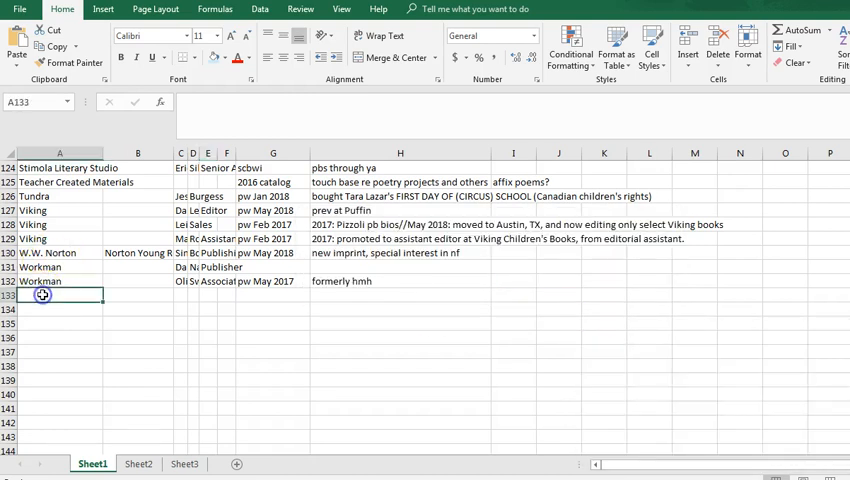
pyautogui.write('Zonderkid')
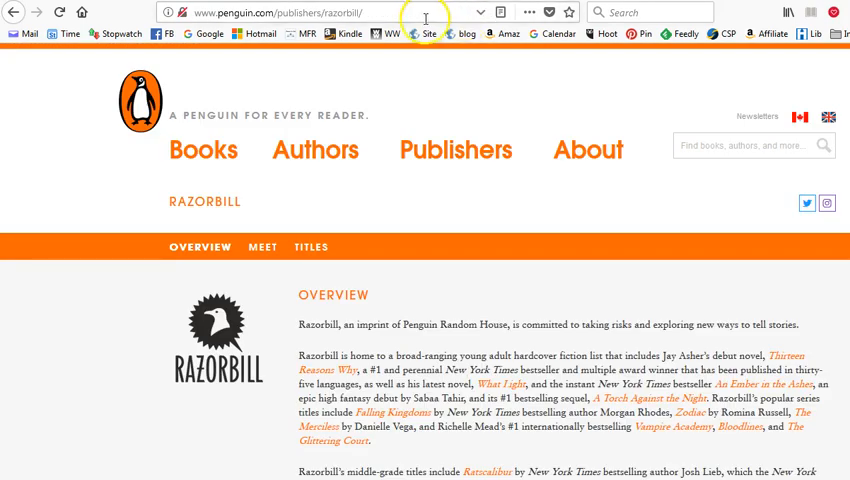
# Search Google for 'zonderkidz' and open the Zonderkidz website result
pyautogui.write('zonder')
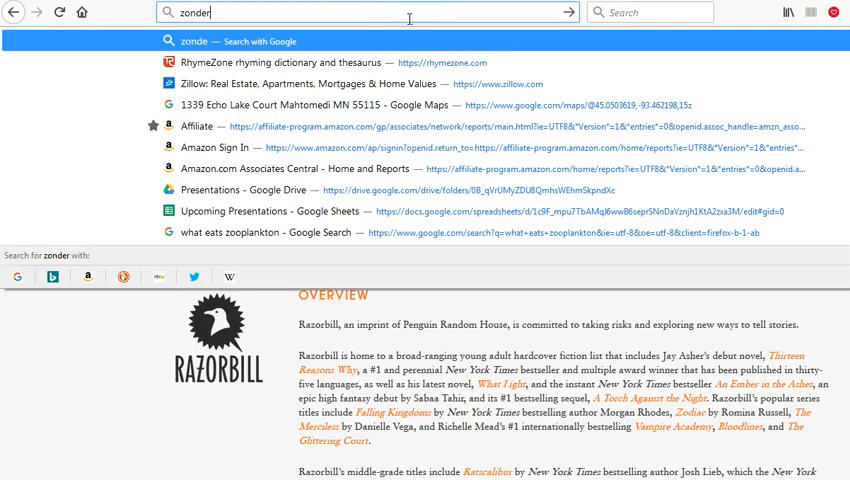
pyautogui.write('zonderkidz&ie=utf-8&oe=utf-8&')
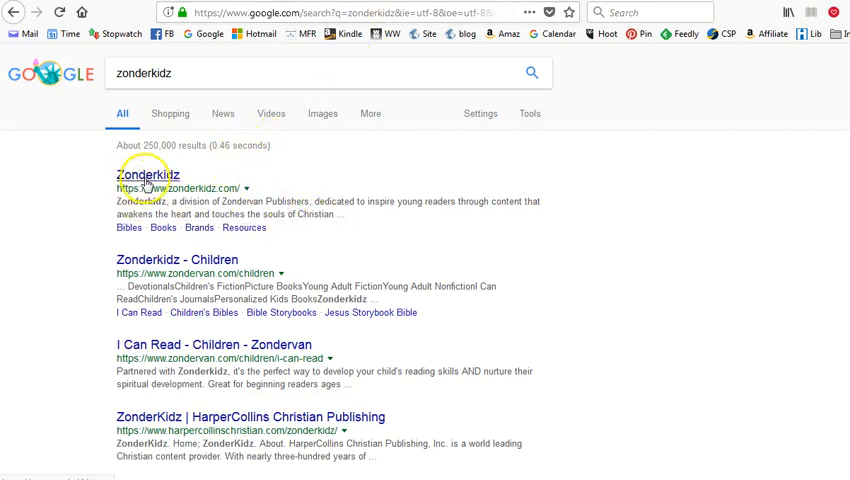
pyautogui.click(148, 174)
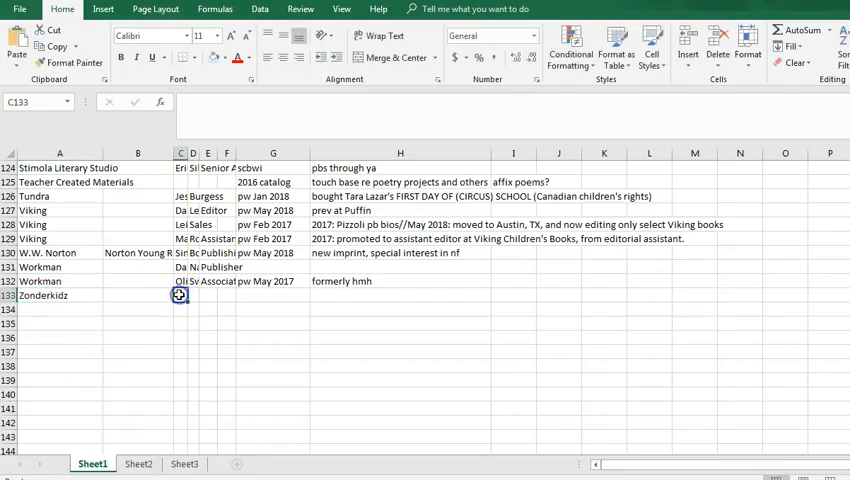
# Enter first name Barbara, the editor's last name, and the source note pw Jun 2018 in the Zonderkidz row
pyautogui.write('Barbara')
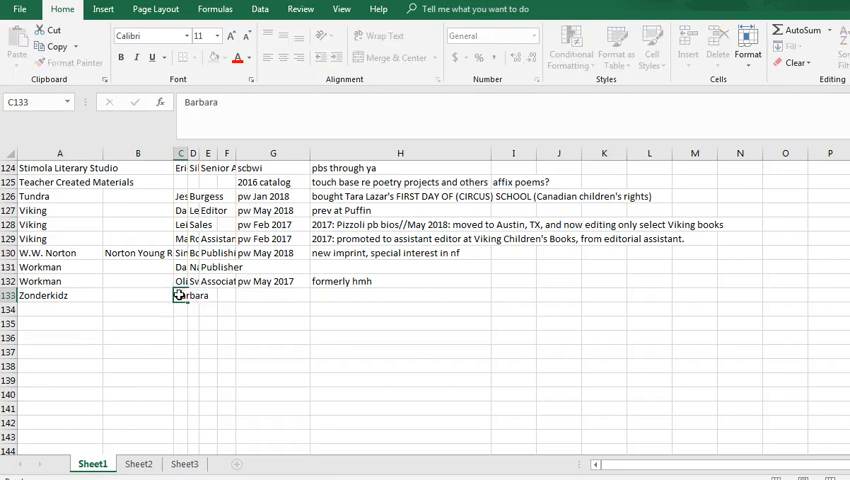
pyautogui.click(208, 296)
pyautogui.write('Herndon')
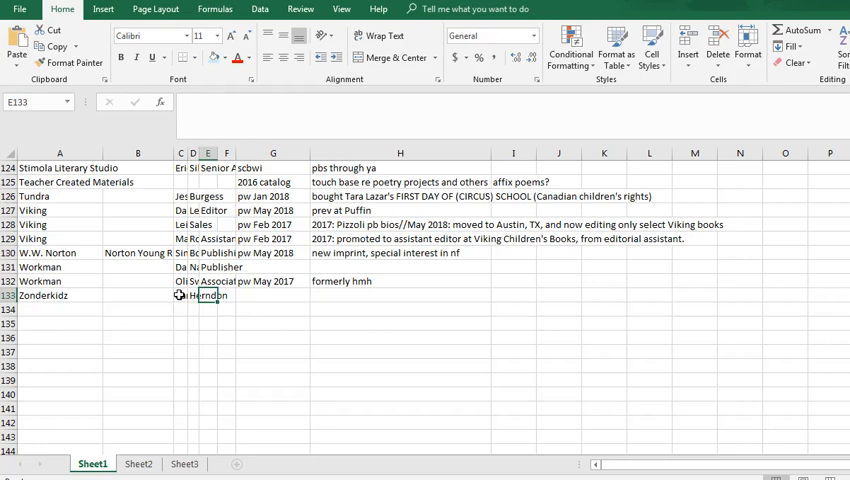
pyautogui.click(272, 296)
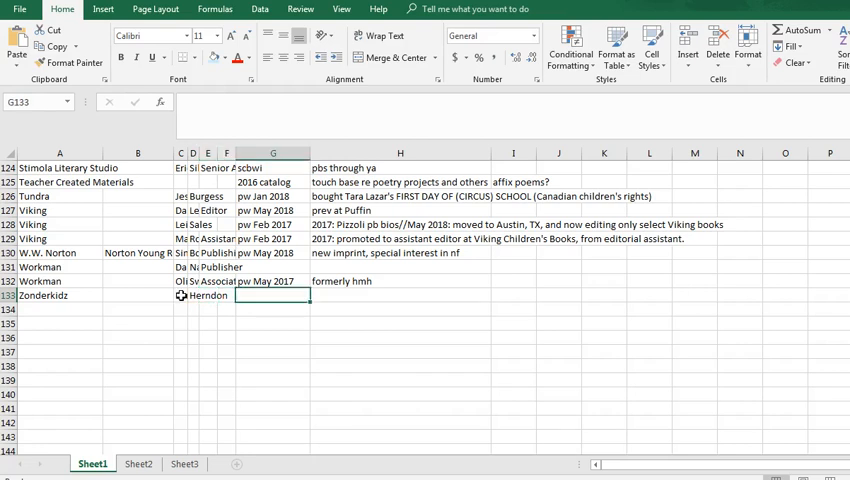
pyautogui.write('pw May 2017')
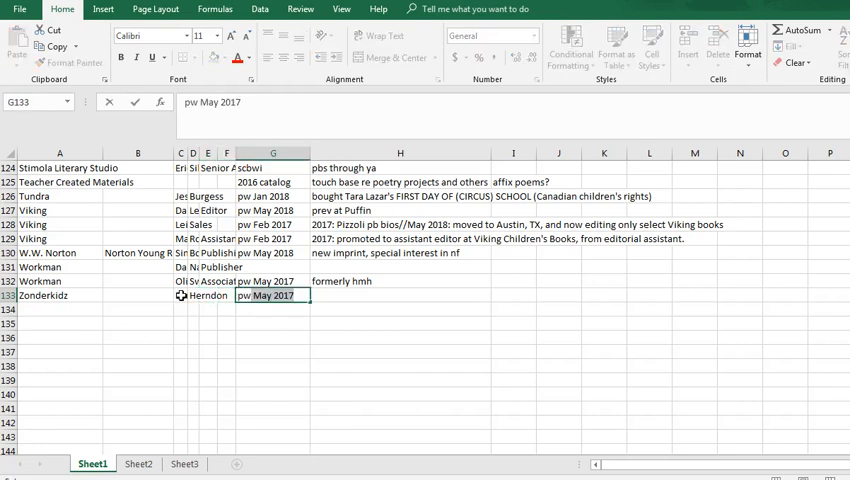
pyautogui.write('pw Jun')
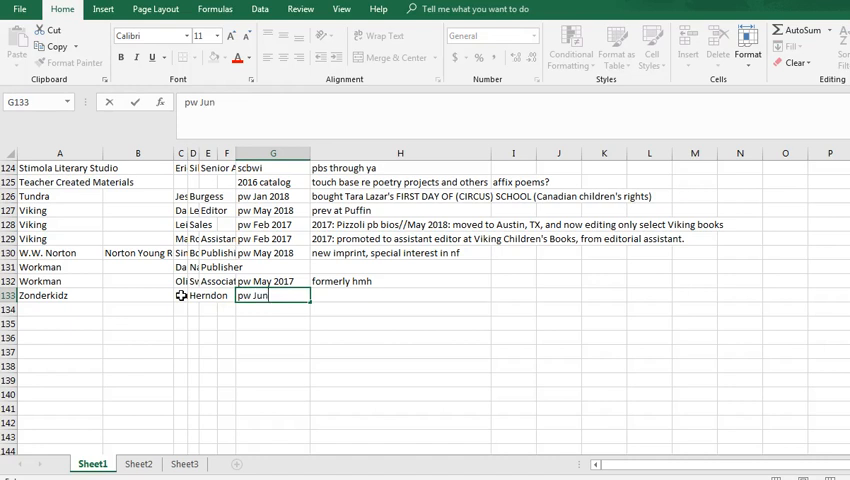
pyautogui.write('2018')
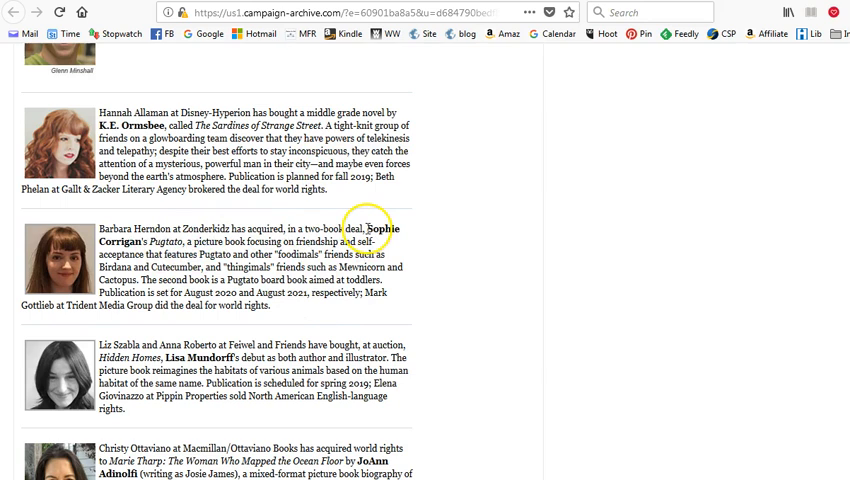
# Copy the Pugtato picture book description into the notes cell and append '// Jan 2019 pw:'
pyautogui.moveTo(368, 228); pyautogui.dragTo(200, 268)
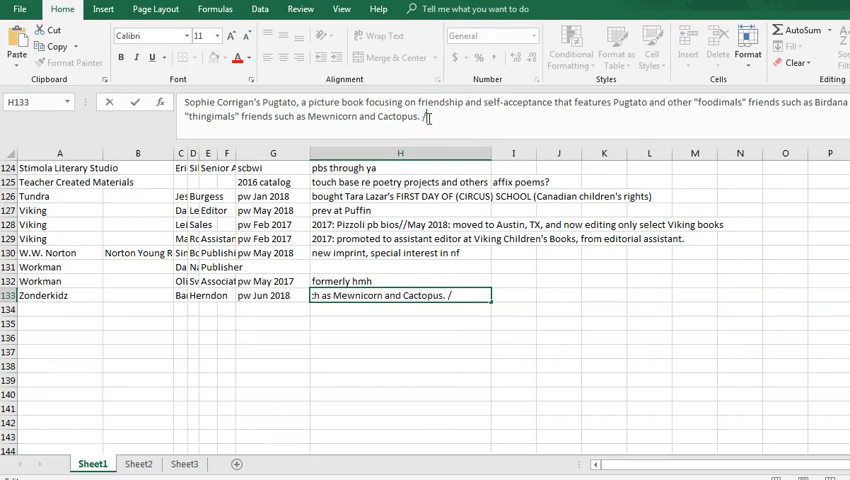
pyautogui.write('/')
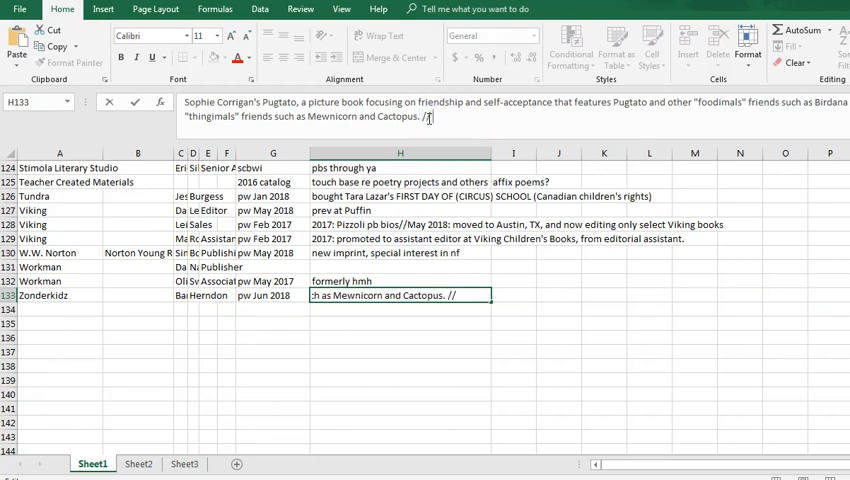
pyautogui.write('Jan')
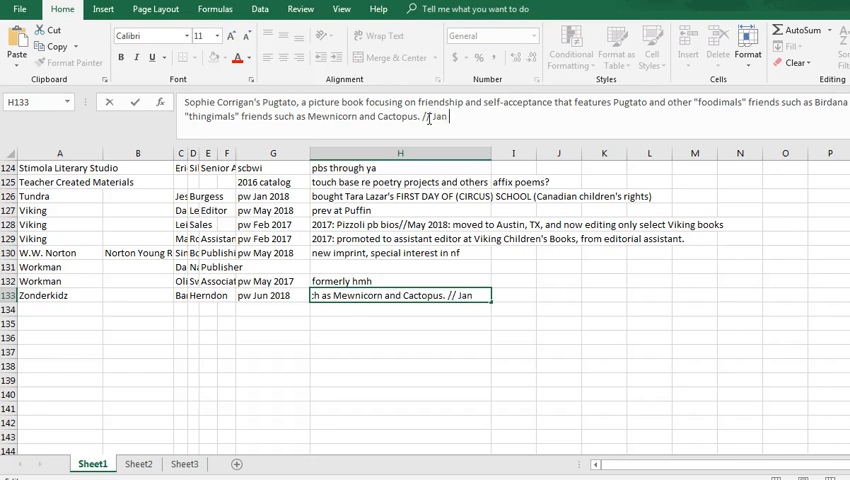
pyautogui.write('2019')
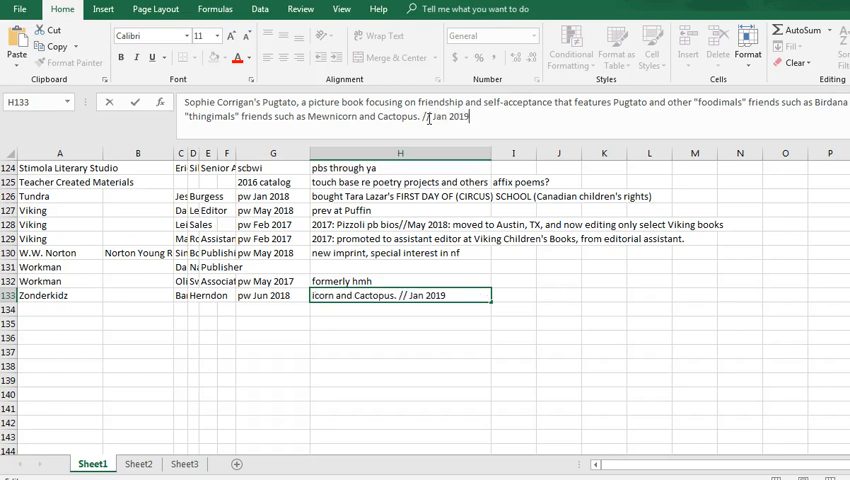
pyautogui.write('pw:')
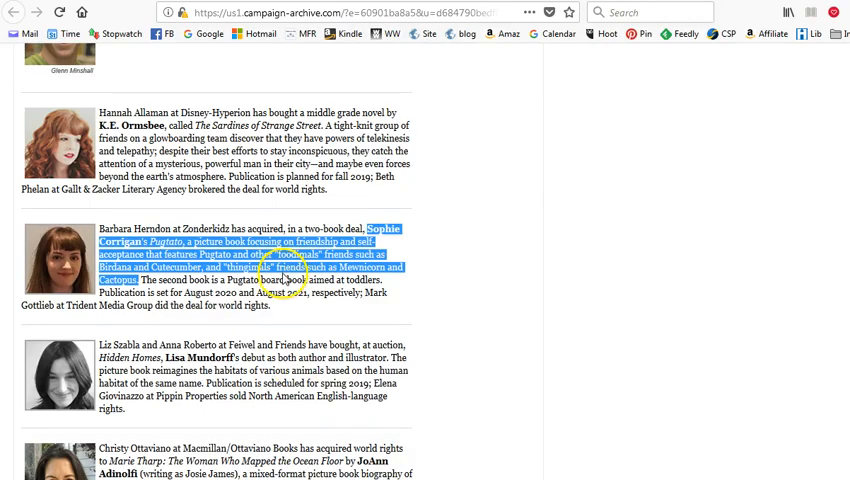
# Scroll the Rights Report down to the Feiwel and Friends Hidden Homes acquisition
pyautogui.scroll(-3)
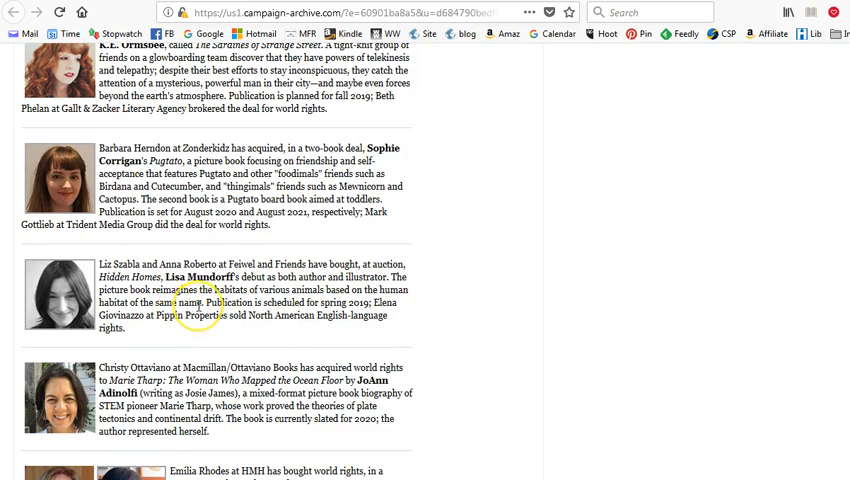
pyautogui.moveTo(330, 296)
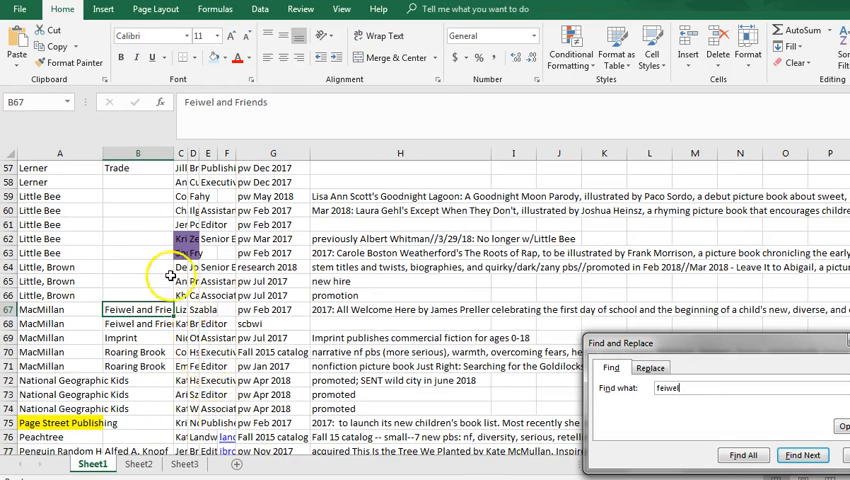
# Find the Feiwel and Friends editor row and append '// Jun 2018:' after the existing haiku note
pyautogui.click(802, 456)
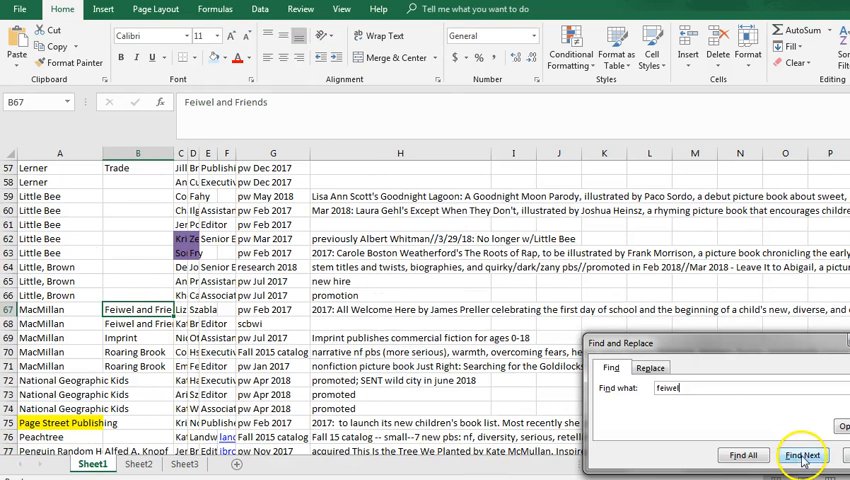
pyautogui.click(804, 456)
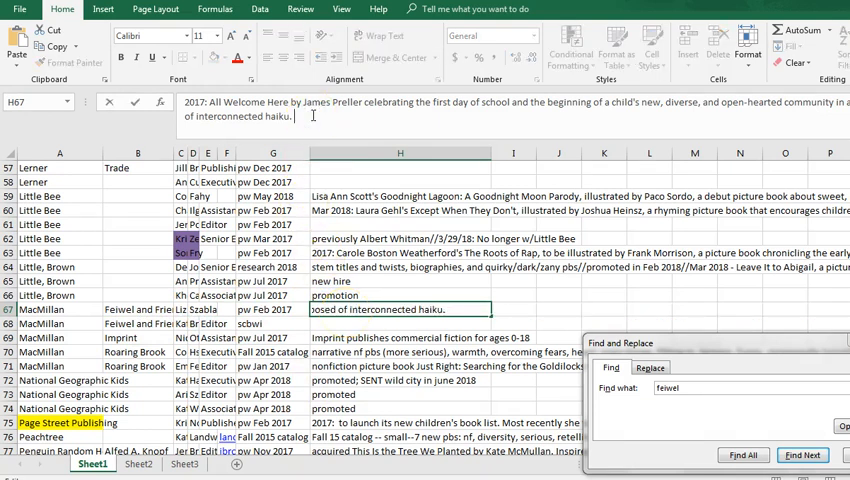
pyautogui.write('//')
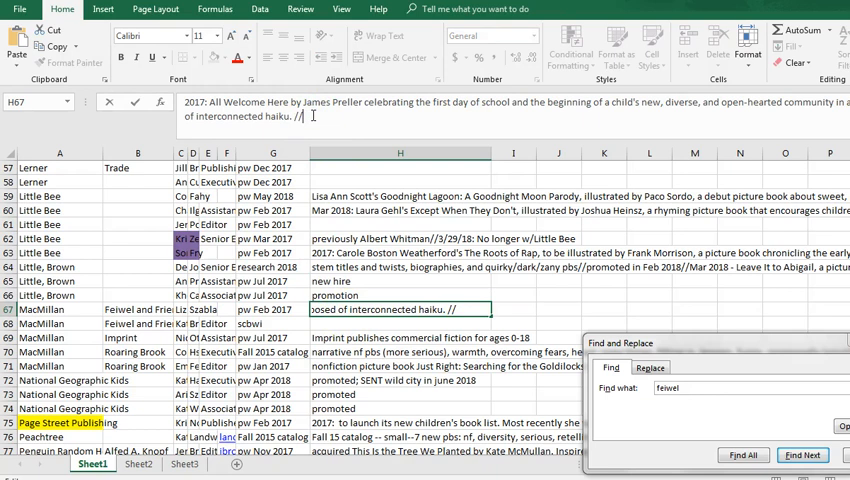
pyautogui.write('Jun 20')
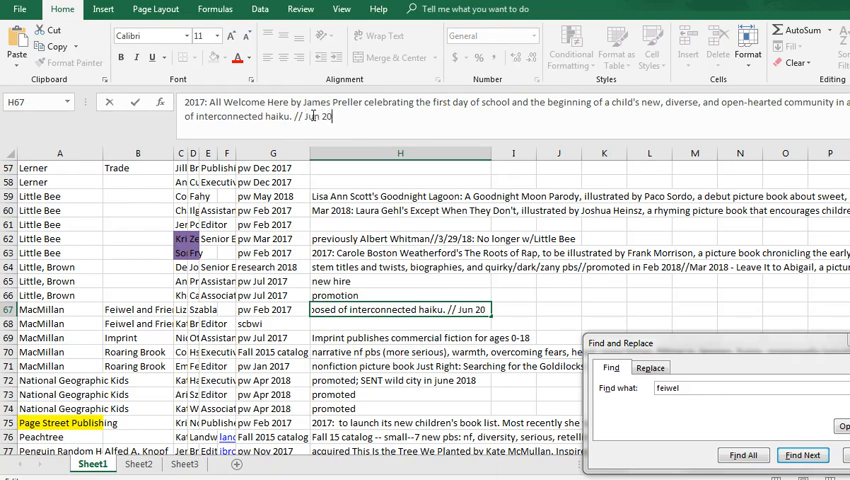
pyautogui.write('18:')
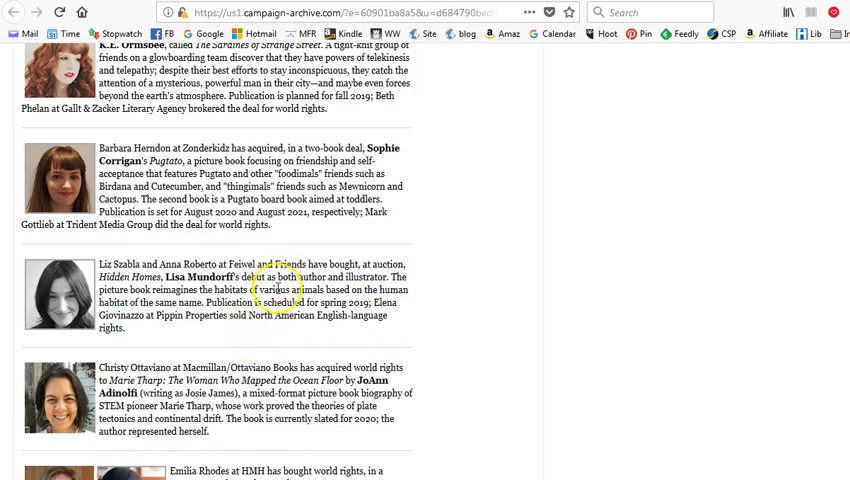
# Scroll the newsletter to the Disney-Hyperion K.E. Ormsbee deal above the Pugtato entry
pyautogui.scroll(-3)
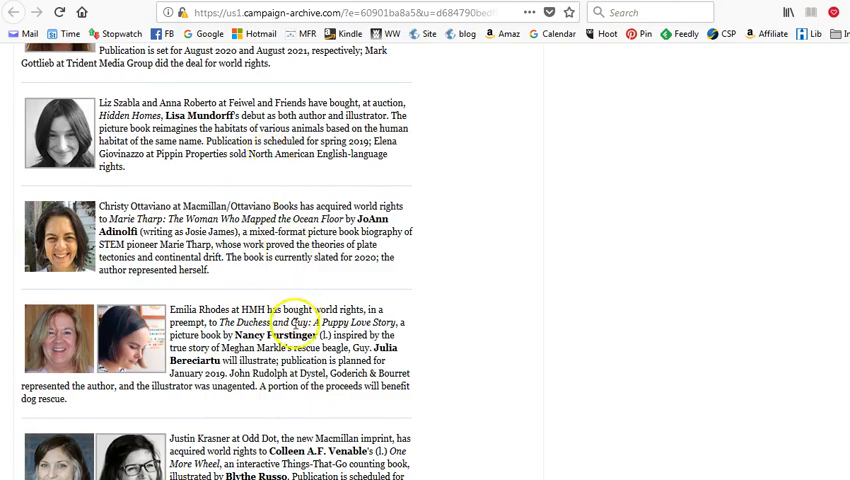
pyautogui.scroll(-3)
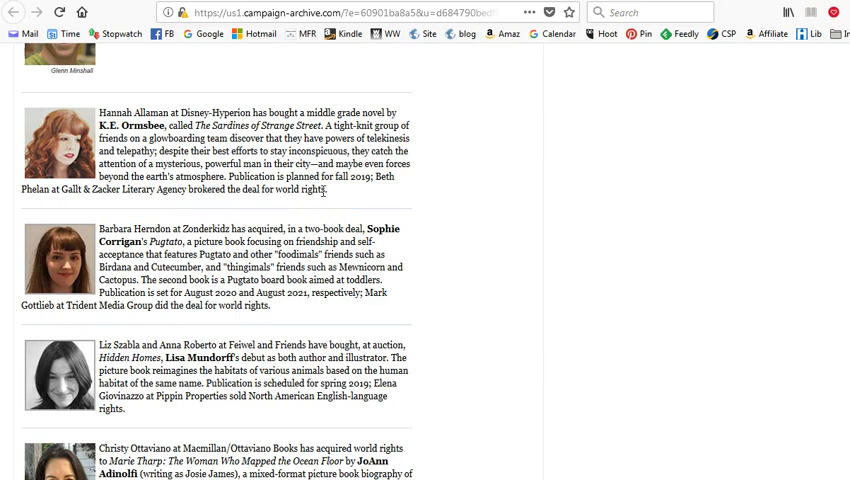
pyautogui.moveTo(338, 198)
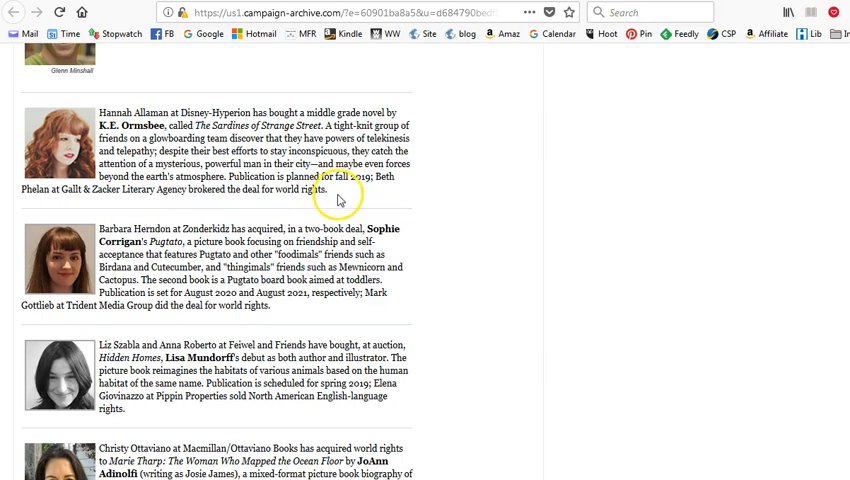
pyautogui.moveTo(210, 292)
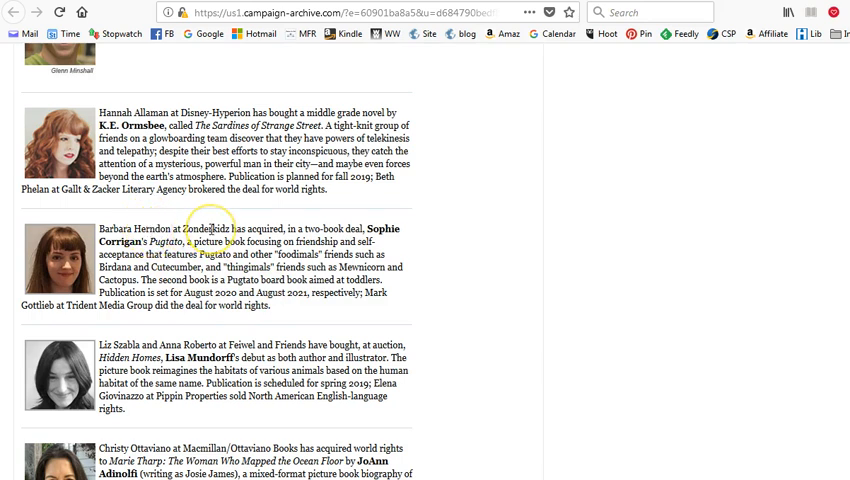
pyautogui.moveTo(244, 290)
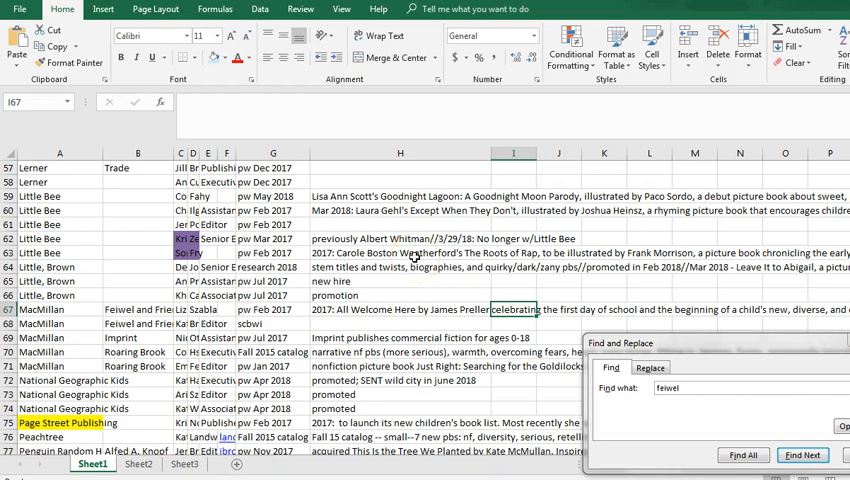
pyautogui.moveTo(398, 316)
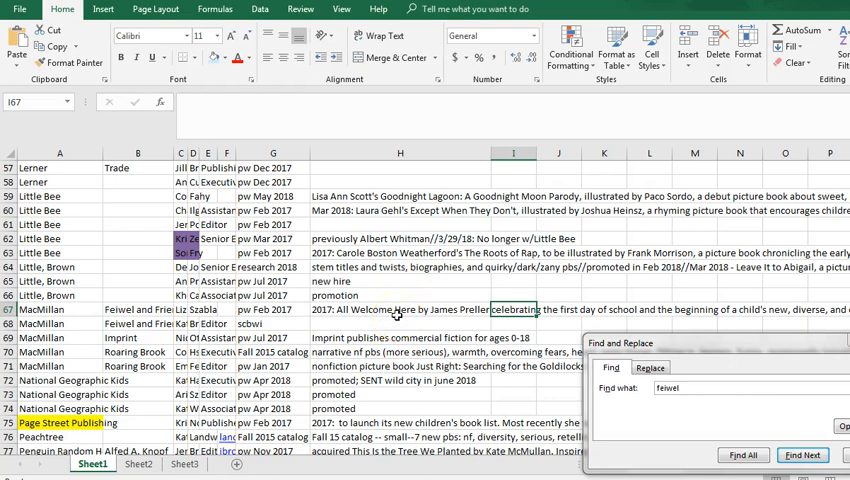
pyautogui.moveTo(324, 476)
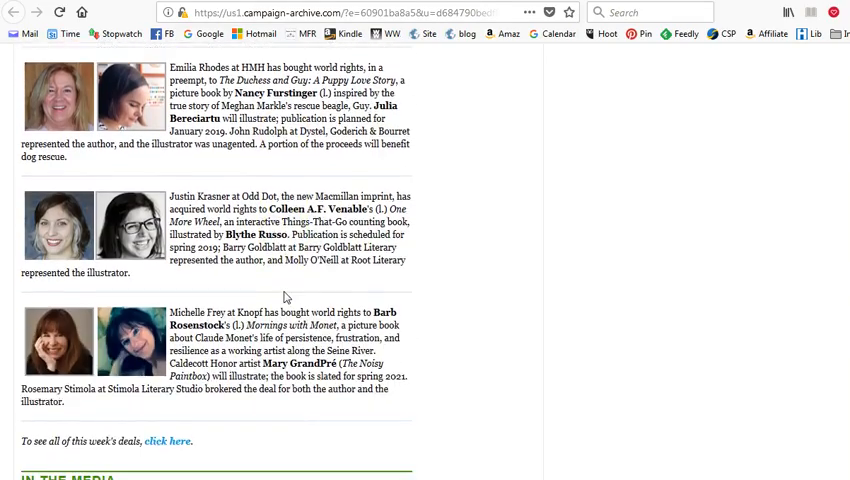
# Scroll past the Odd Dot and Knopf deals, Featured Reviews and Tales from the Slush Pile to the footer
pyautogui.scroll(-3)
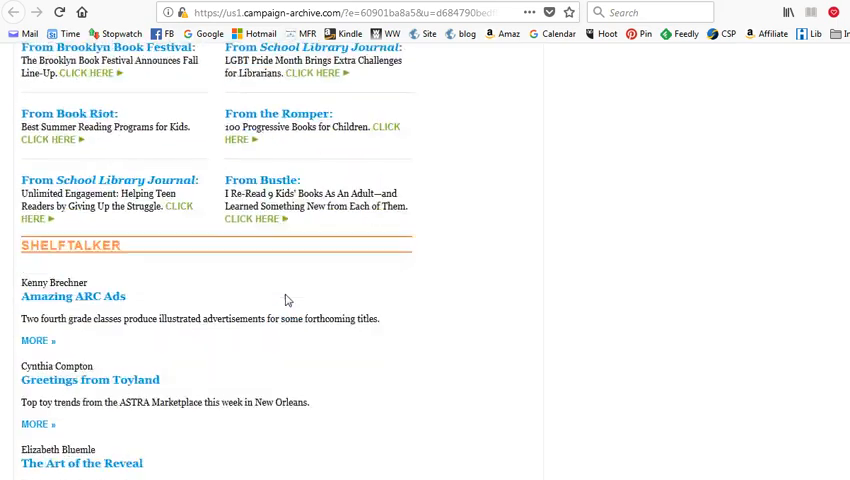
pyautogui.scroll(-3)
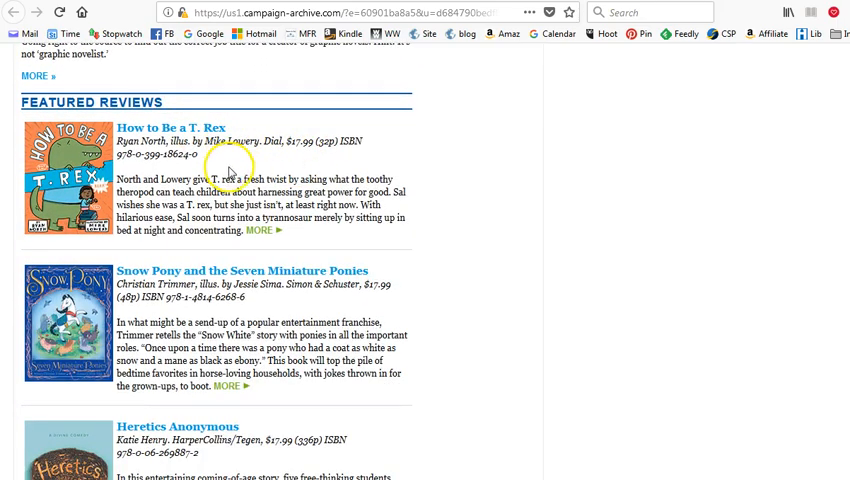
pyautogui.scroll(-3)
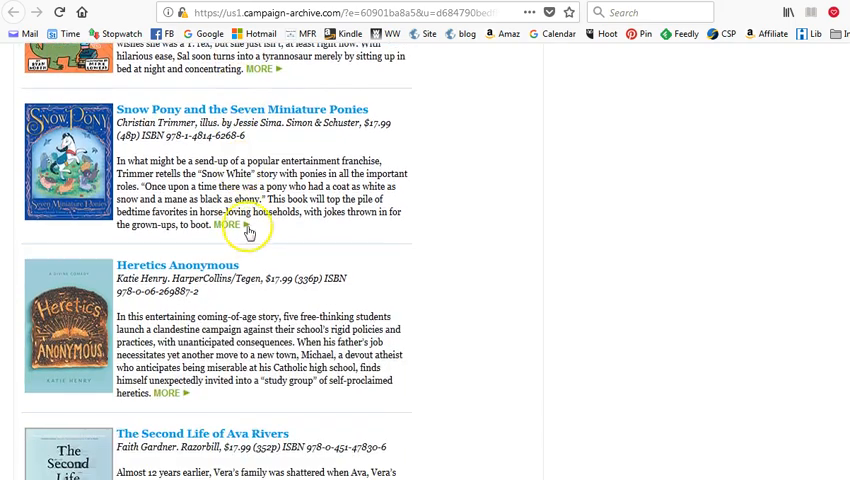
pyautogui.scroll(-3)
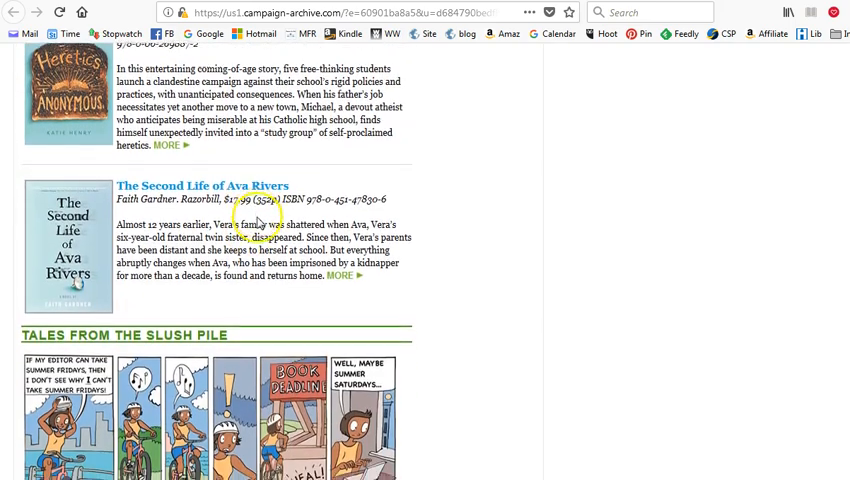
pyautogui.scroll(-3)
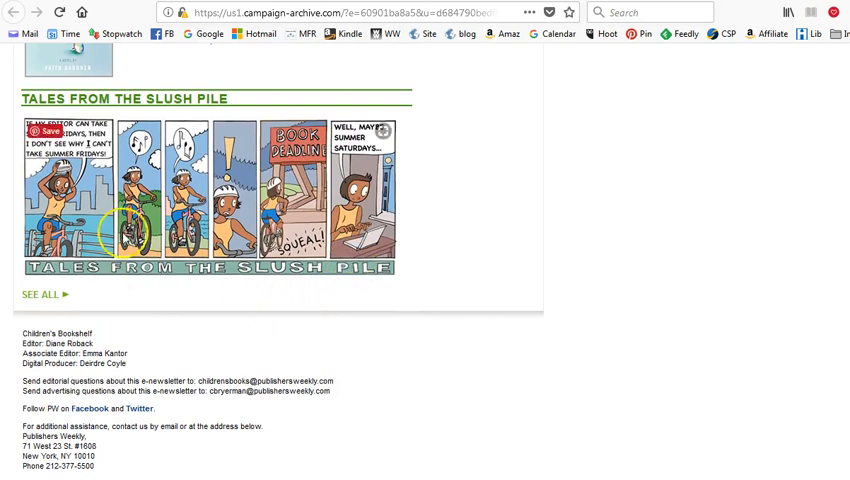
pyautogui.moveTo(288, 280)
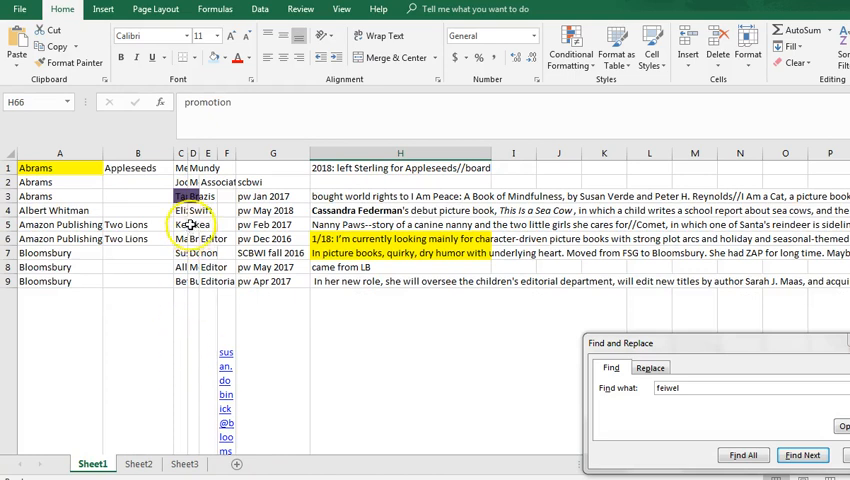
# Return to the top of the contacts sheet and check the Bloomsbury entry's SCBWI fall 2016 source note
pyautogui.click(400, 196)
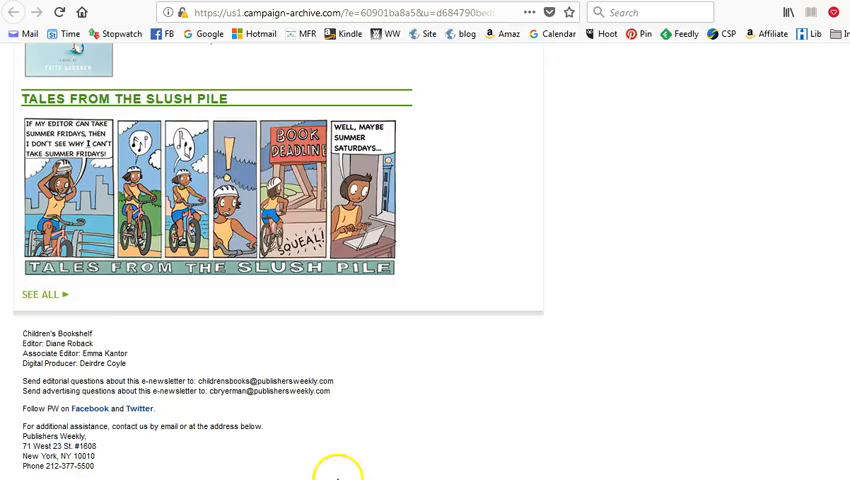
pyautogui.moveTo(462, 414)
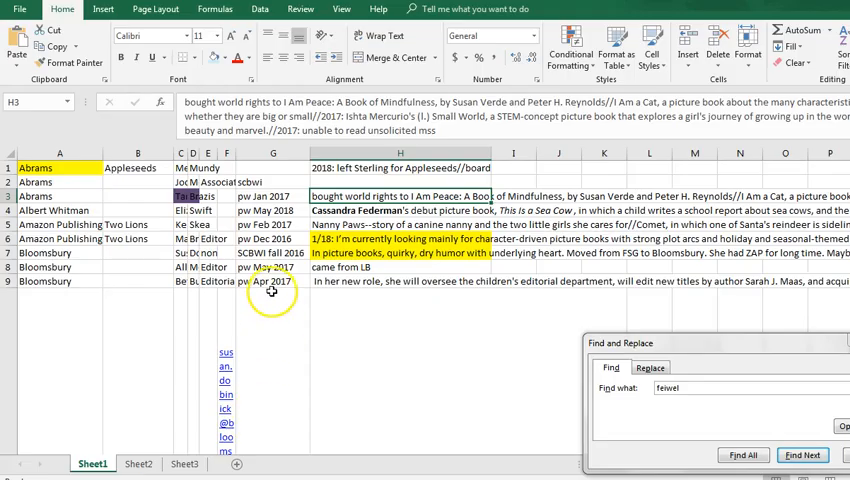
pyautogui.click(272, 252)
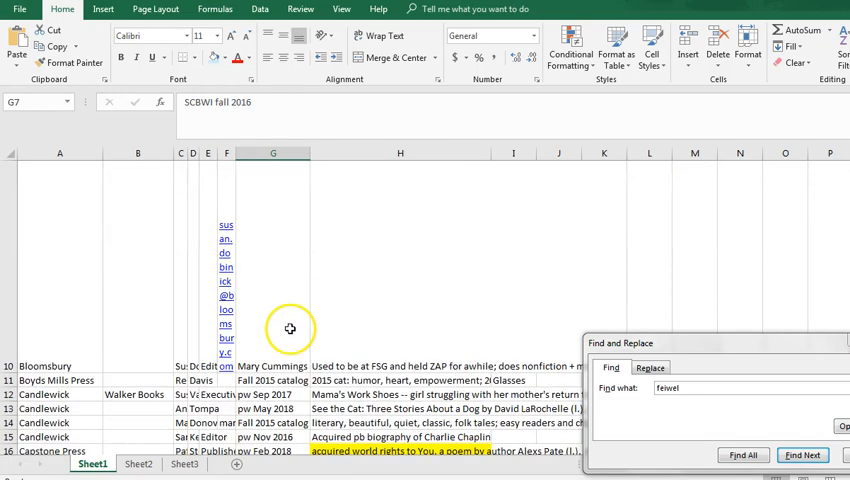
pyautogui.scroll(-3)
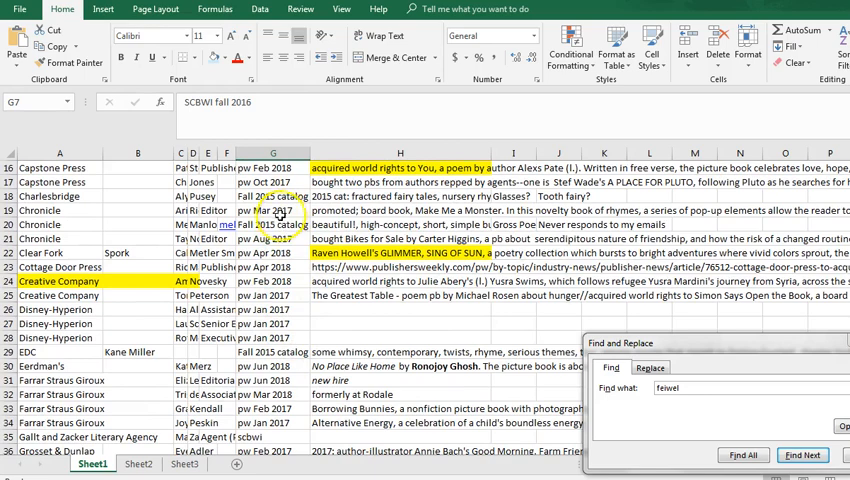
pyautogui.click(272, 196)
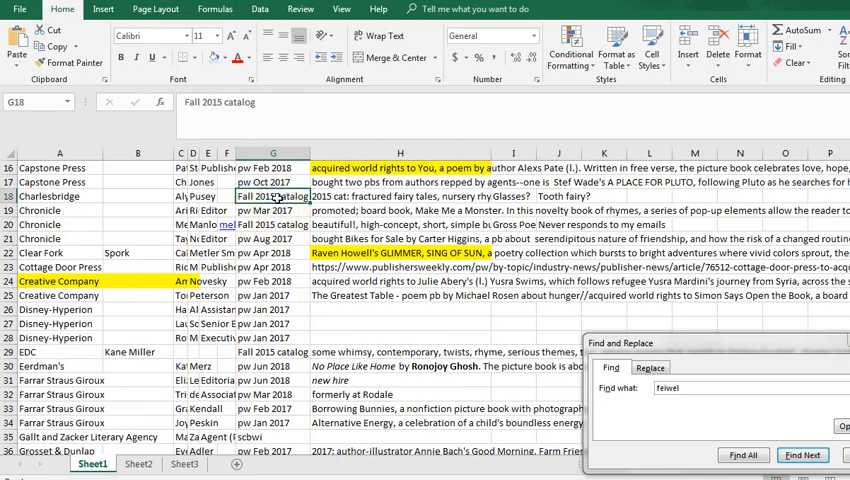
pyautogui.scroll(-3)
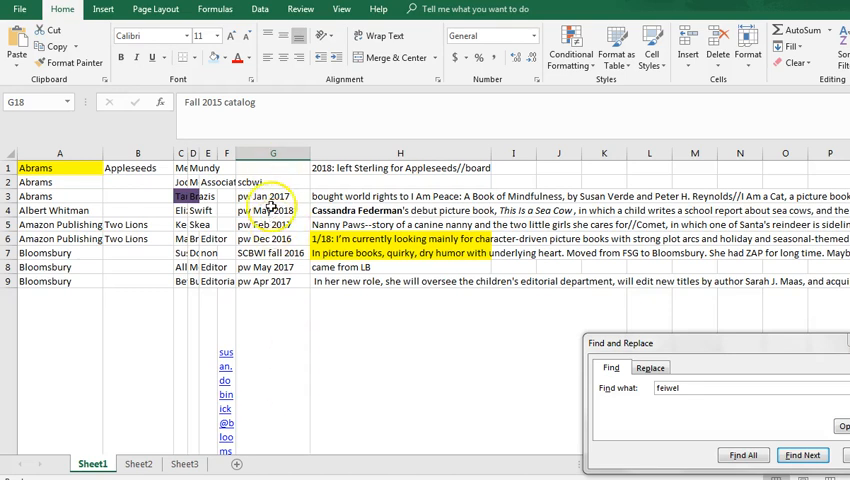
pyautogui.click(208, 268)
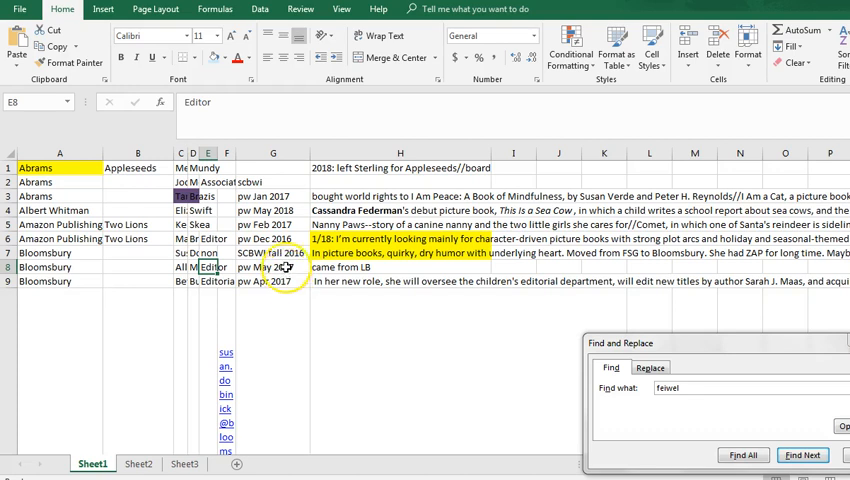
pyautogui.click(272, 268)
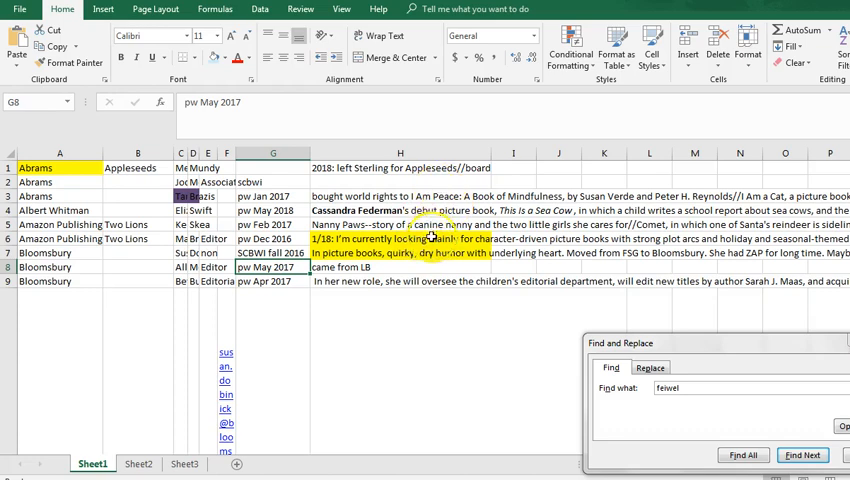
pyautogui.scroll(-3)
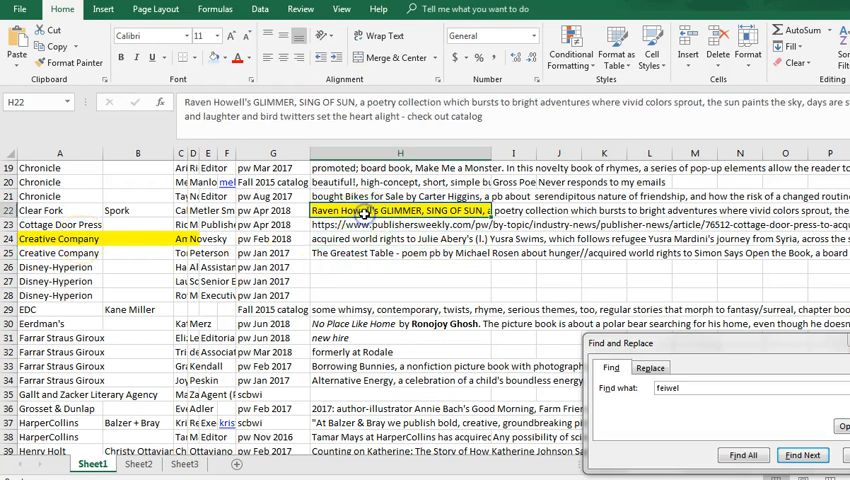
pyautogui.click(60, 238)
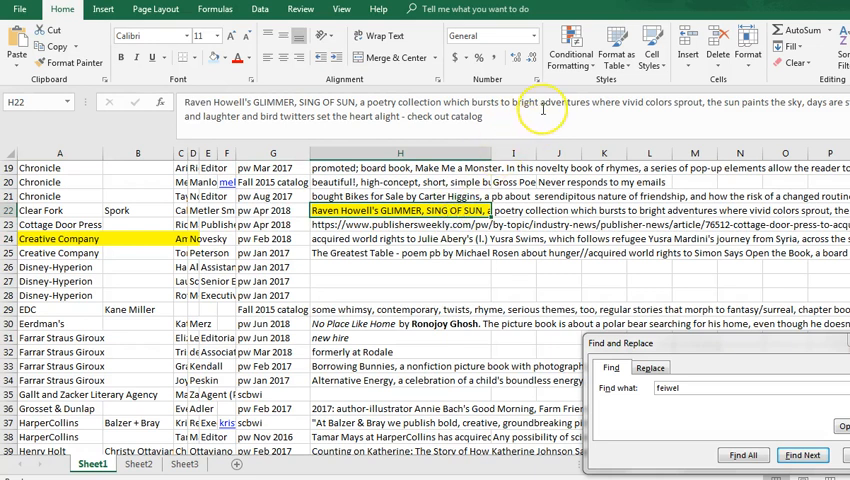
pyautogui.moveTo(470, 210)
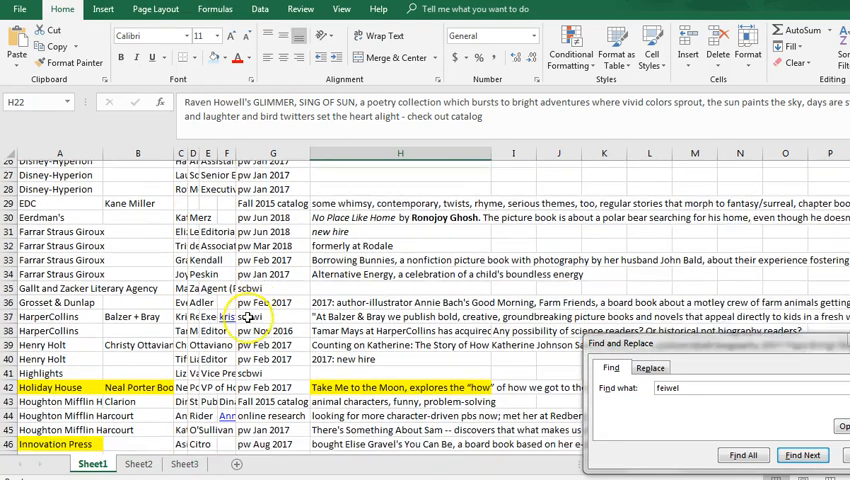
pyautogui.scroll(-3)
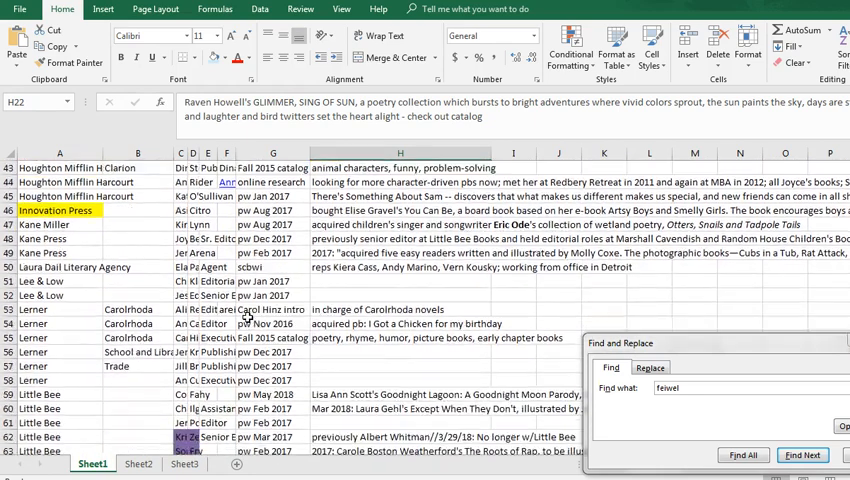